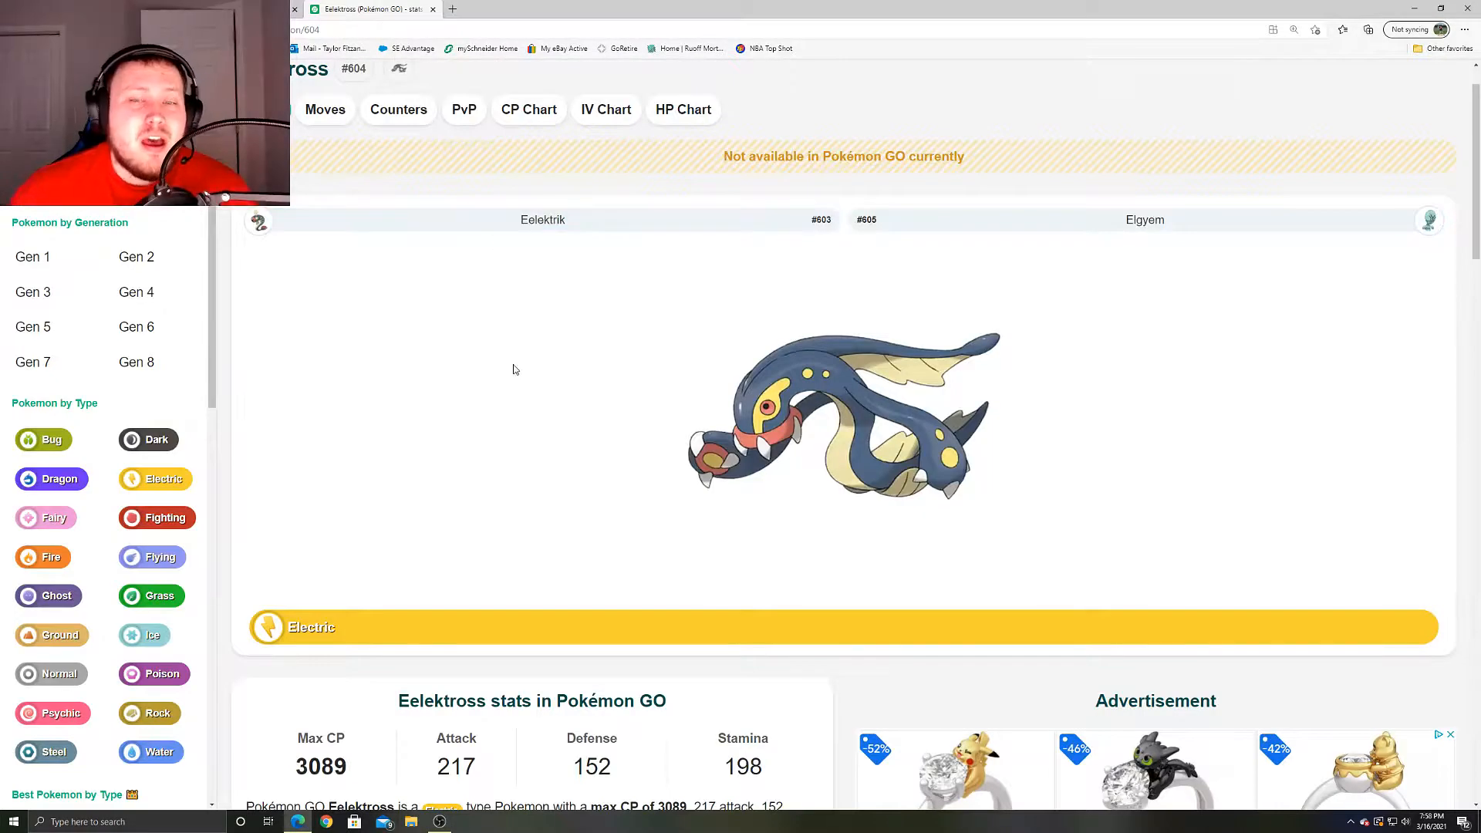
mouse_move(503, 378)
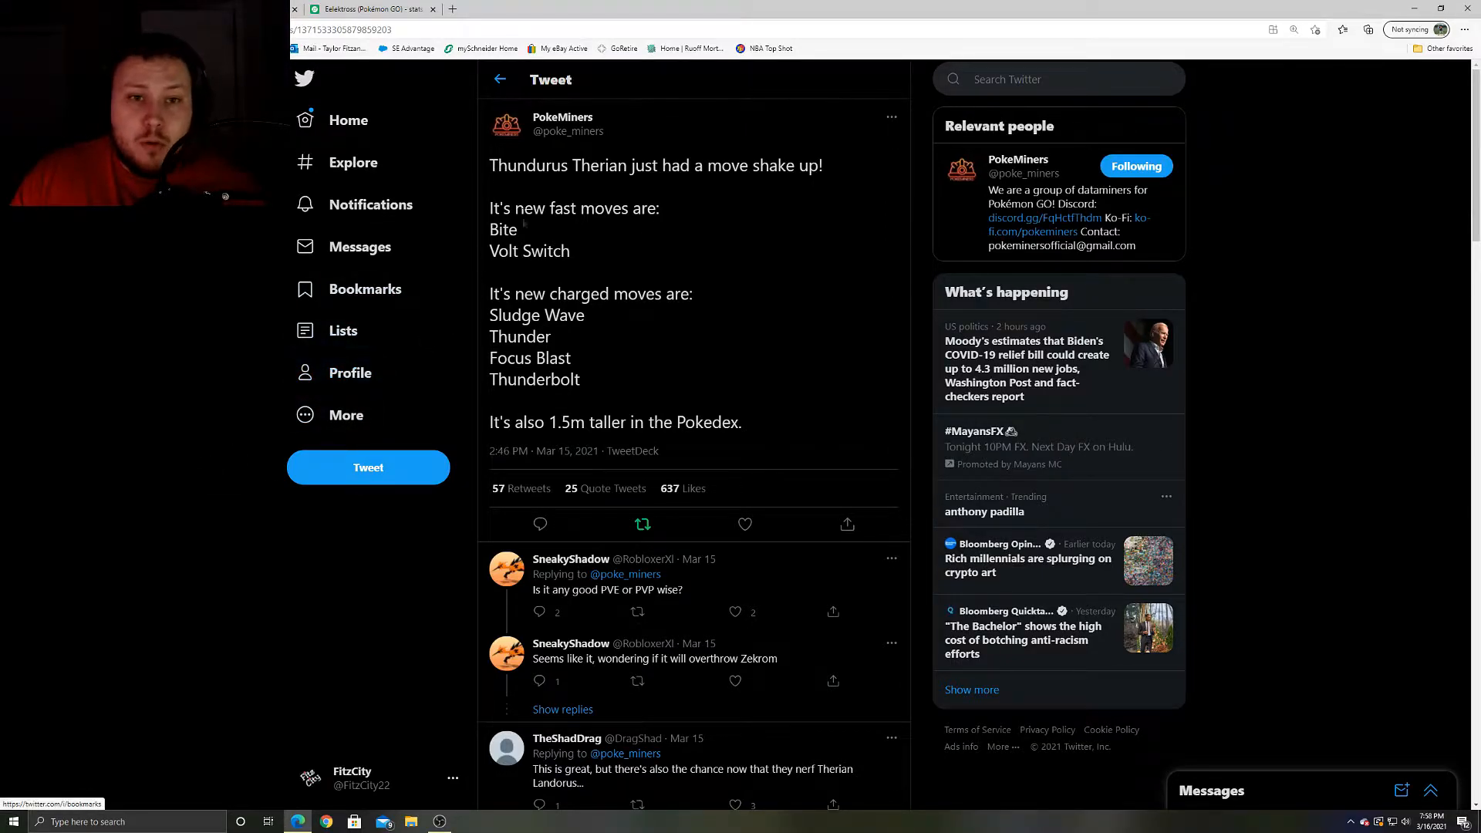
- Highlight the new charged moves and Thunderbolt, then Zekrom's 19.15 and Electivire's 17.36 DPS
left_click_drag(489, 228, 569, 250)
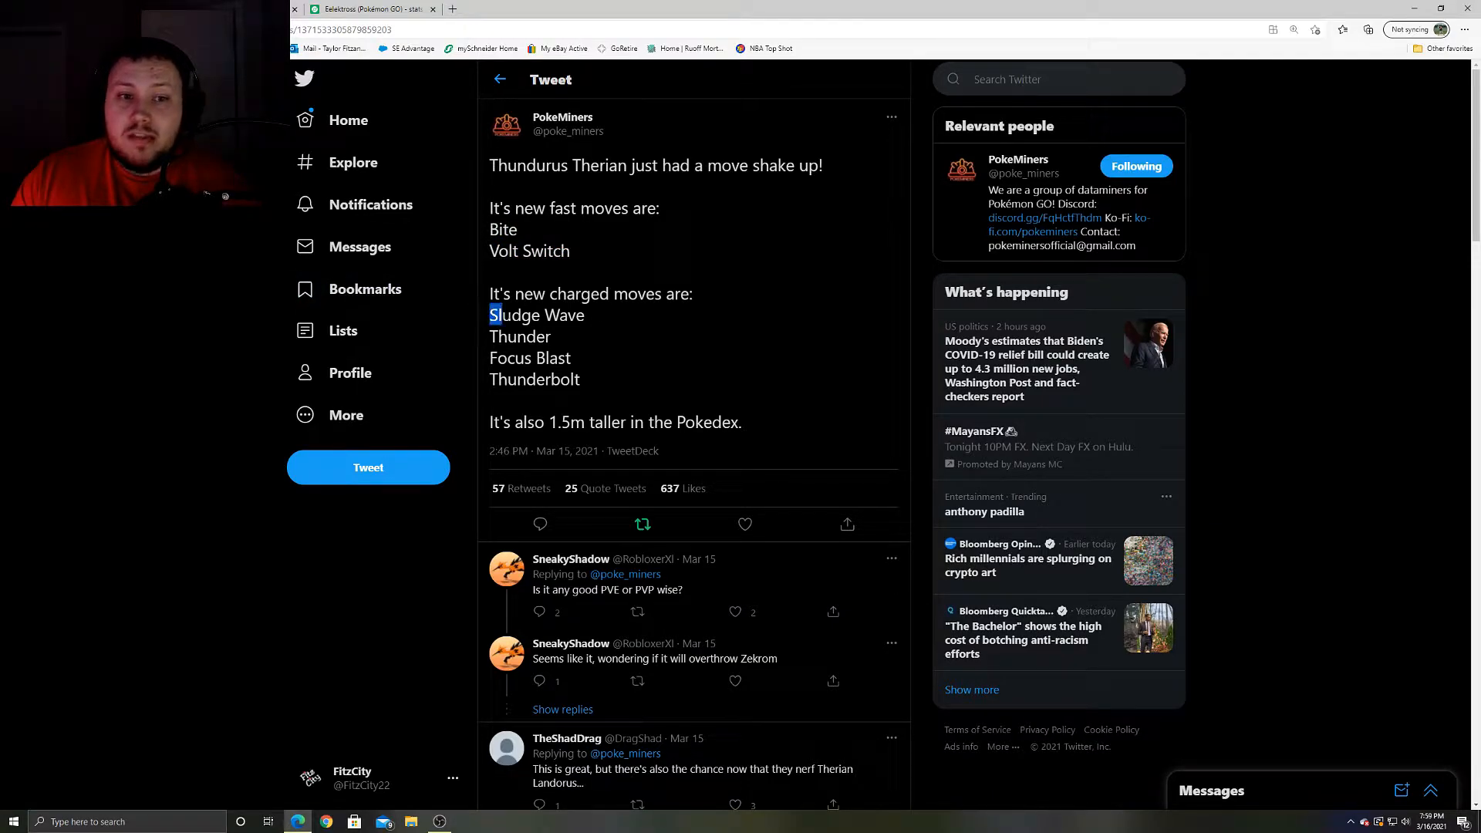
left_click_drag(489, 314, 581, 379)
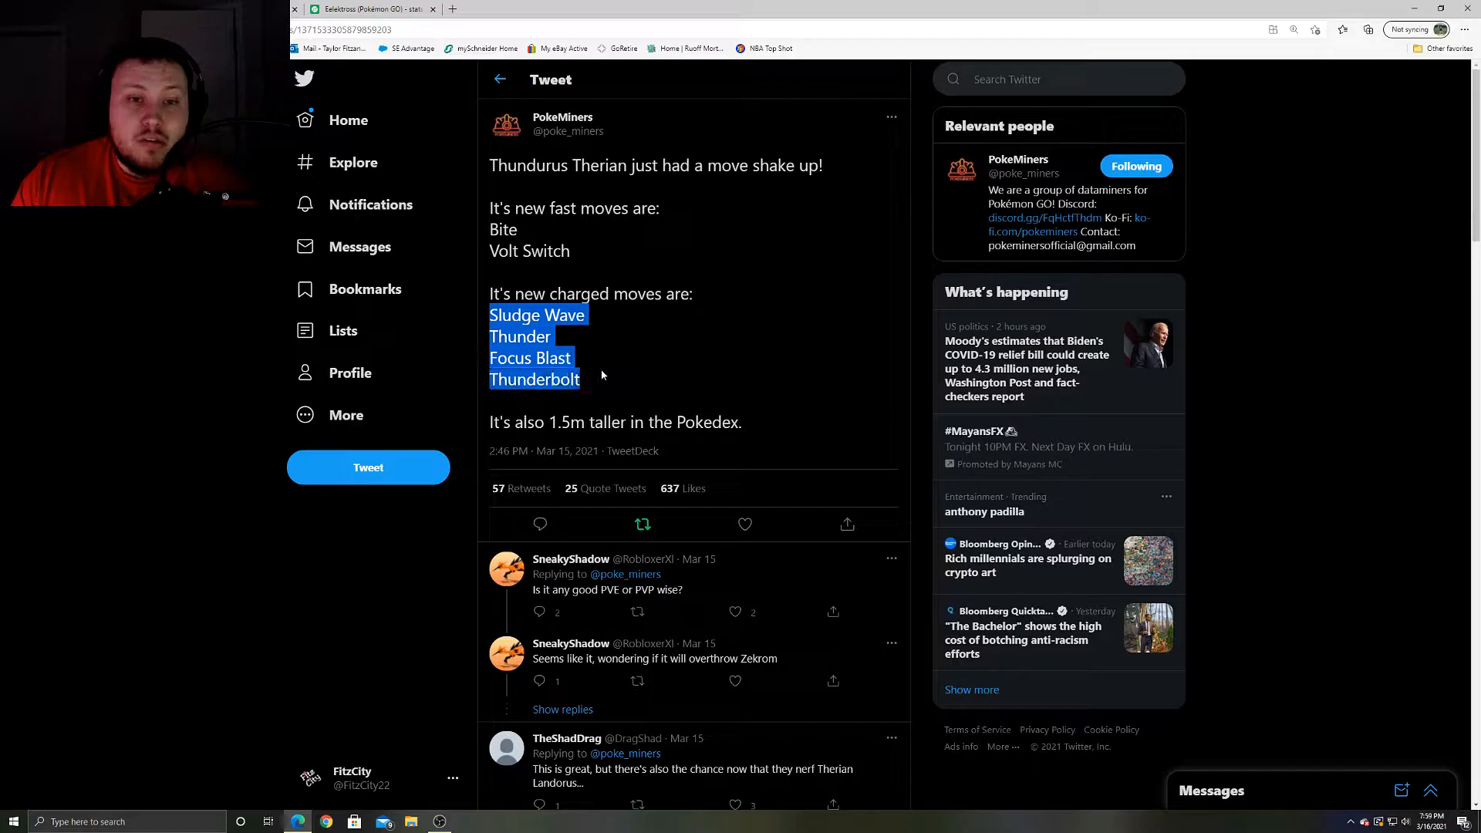
mouse_move(659, 349)
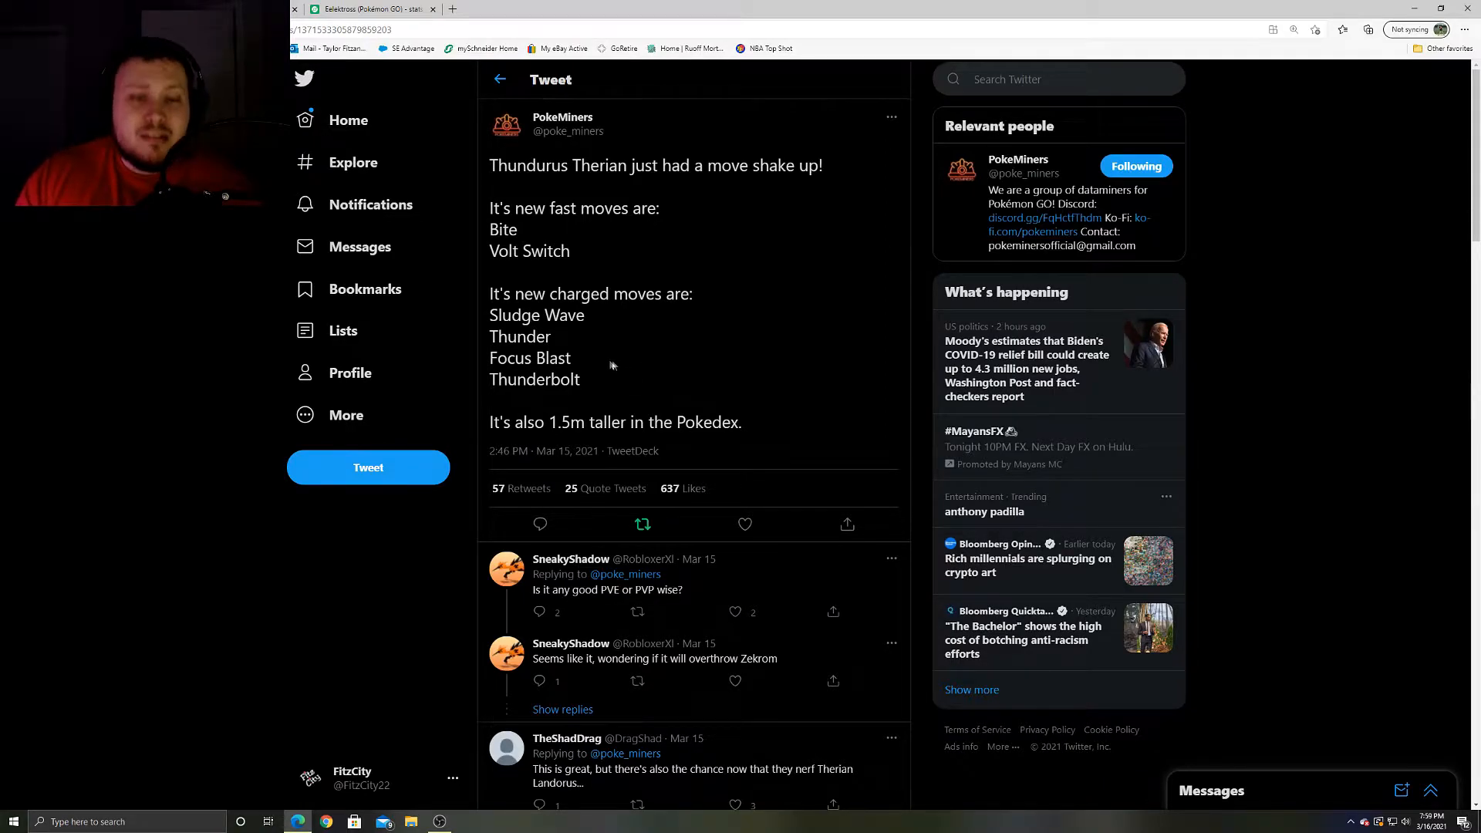
double_click(534, 379)
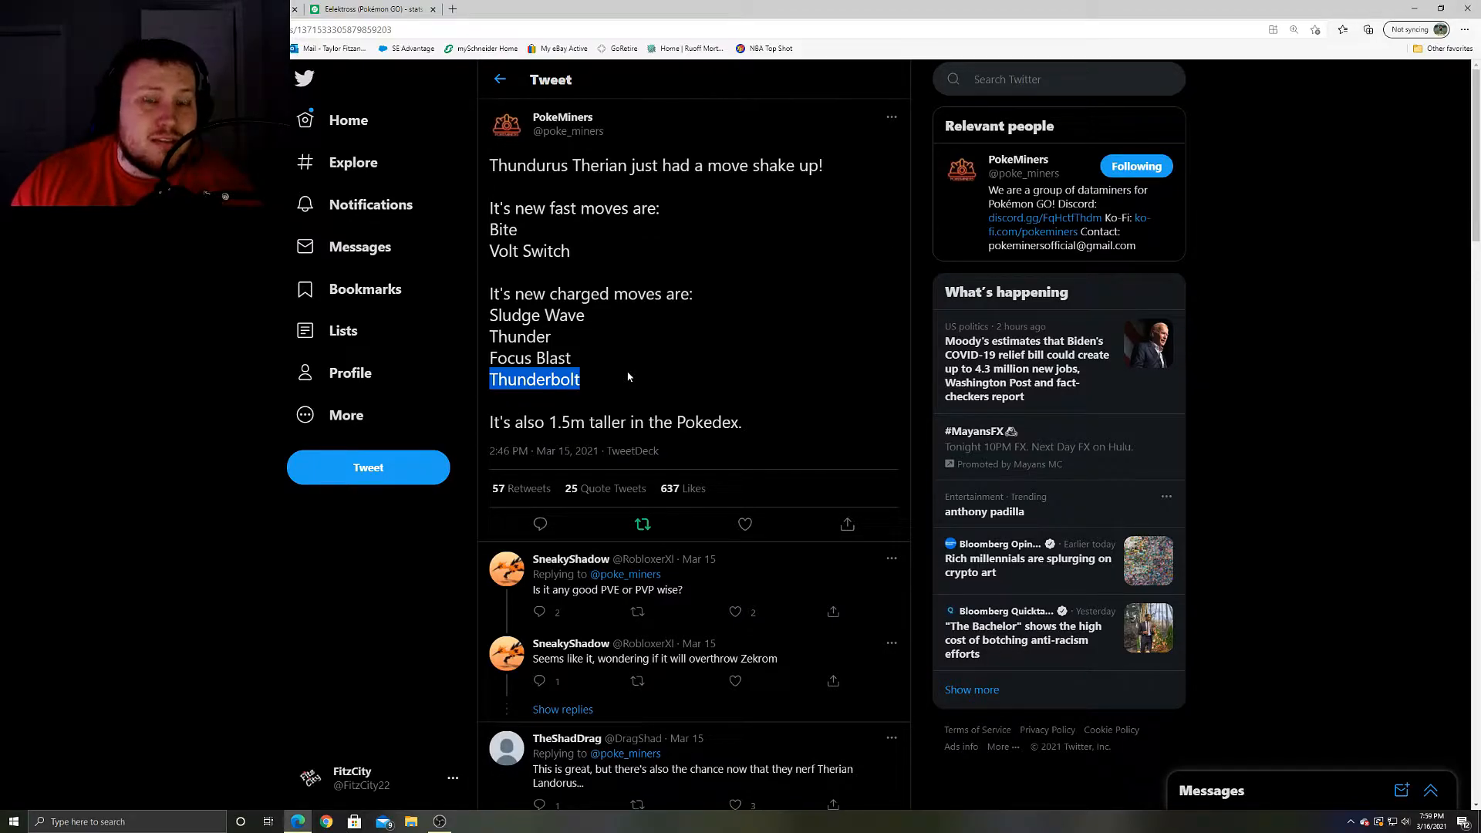
mouse_move(597, 380)
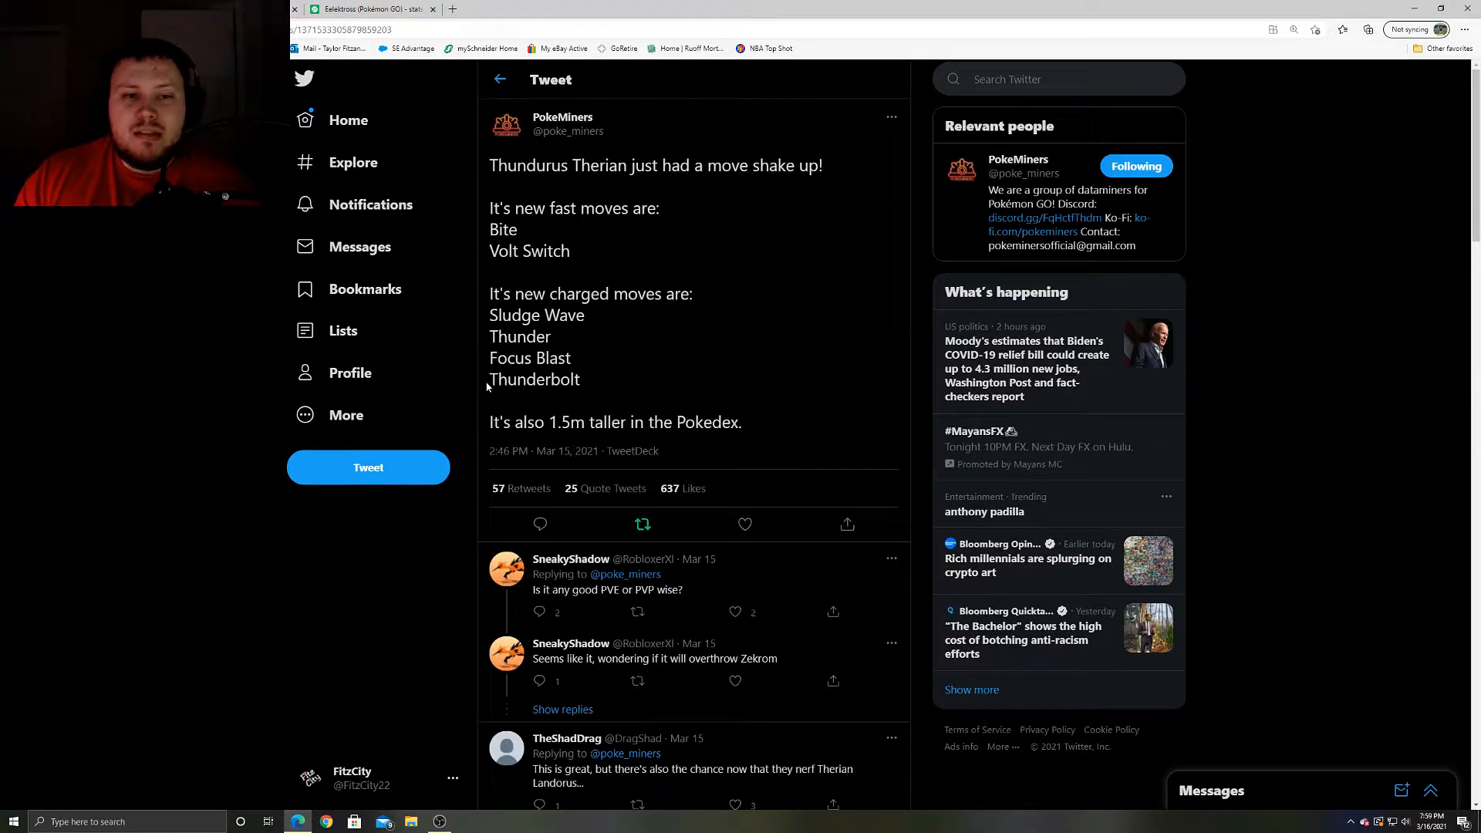
double_click(535, 378)
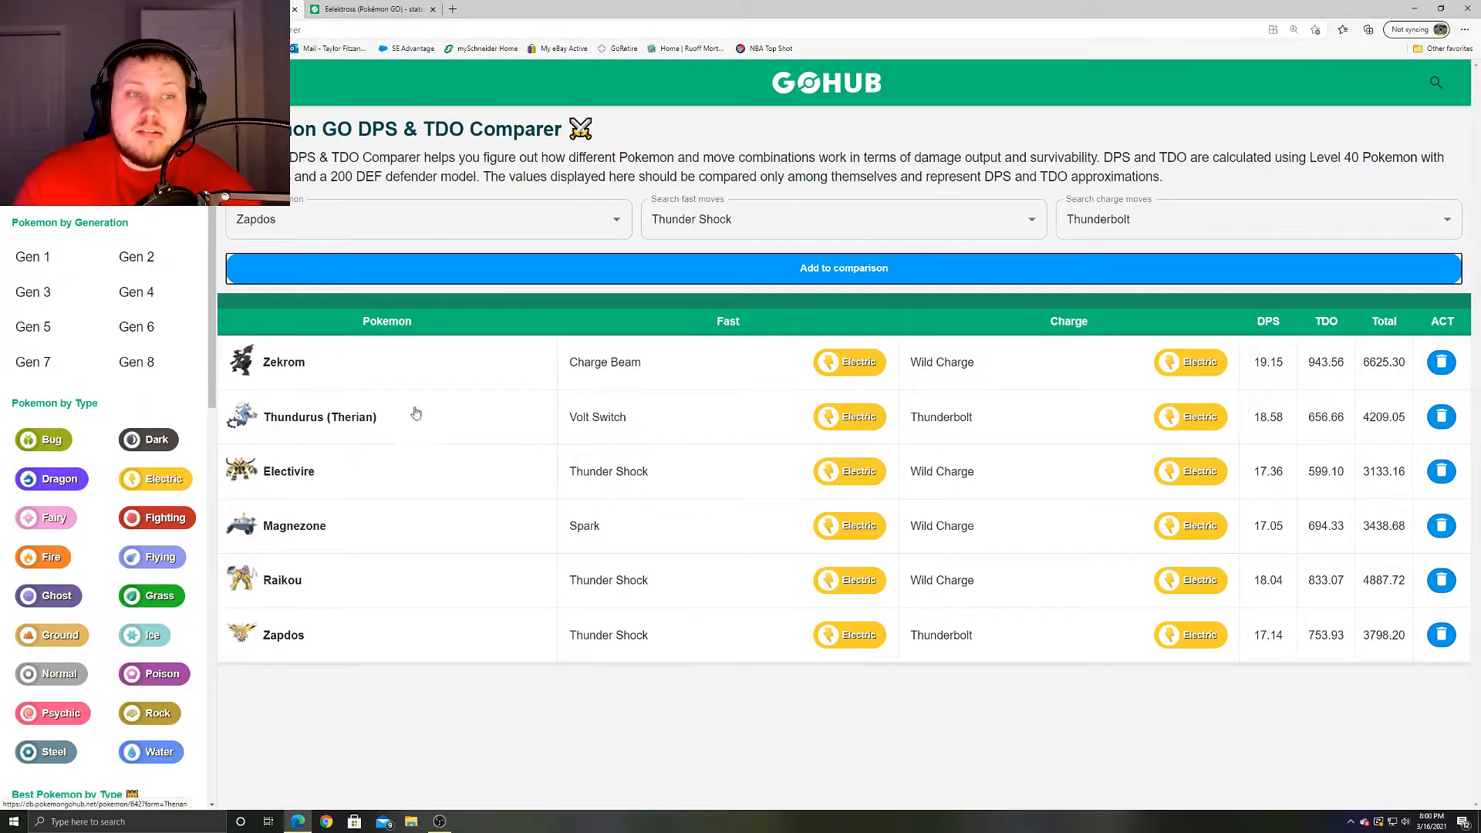
mouse_move(392, 401)
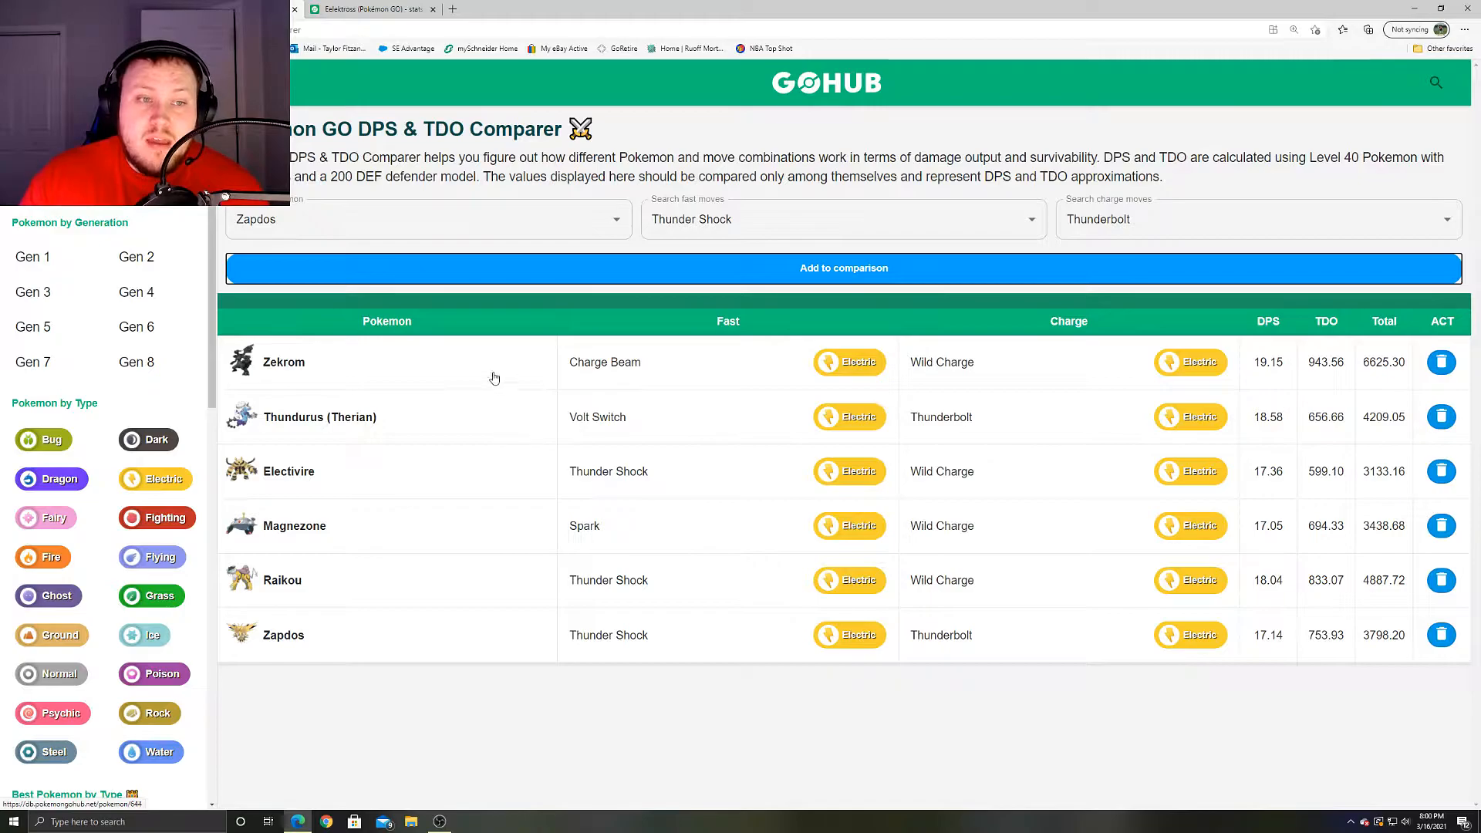
mouse_move(350, 461)
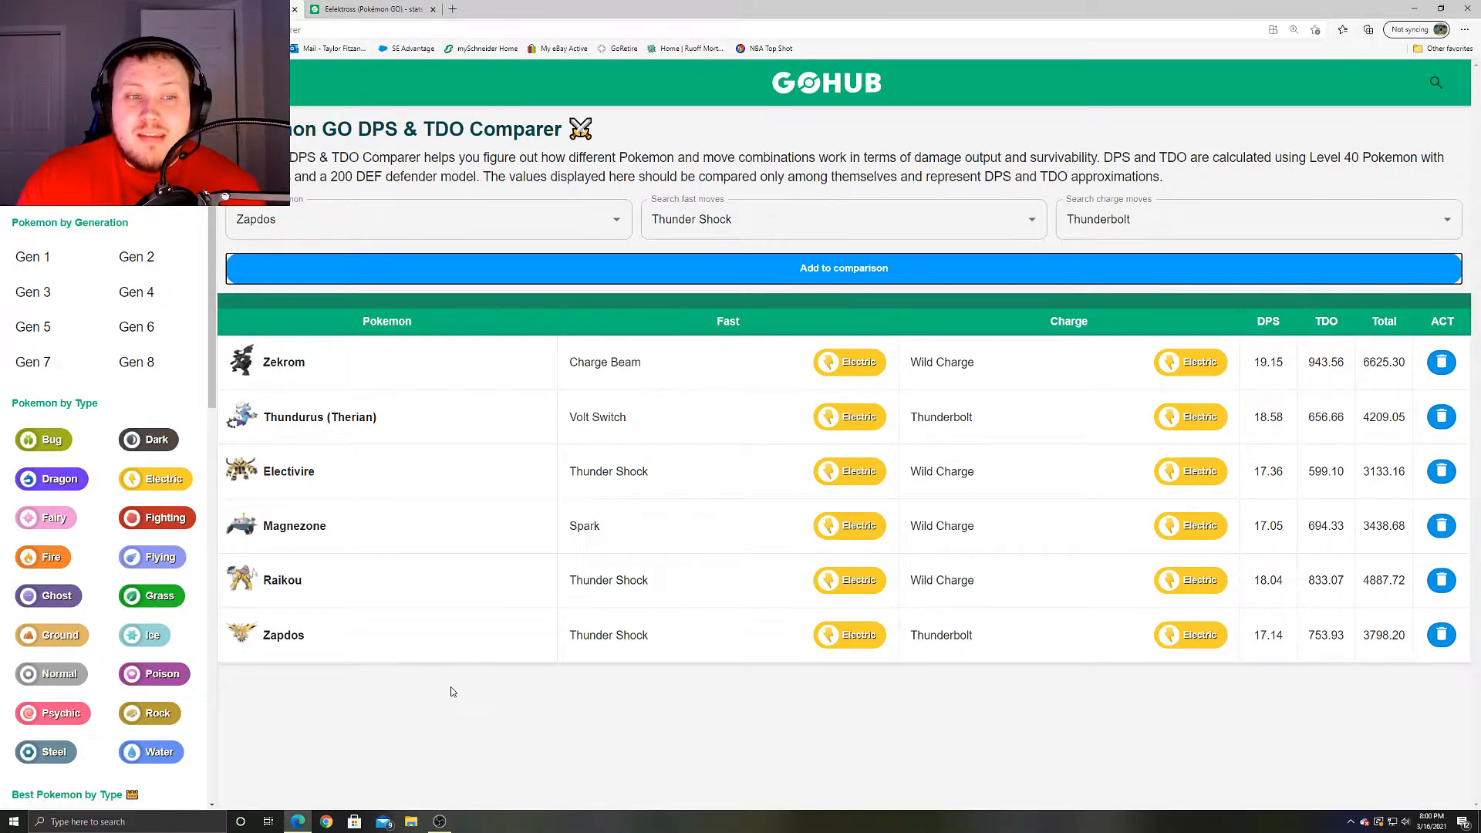
mouse_move(941, 416)
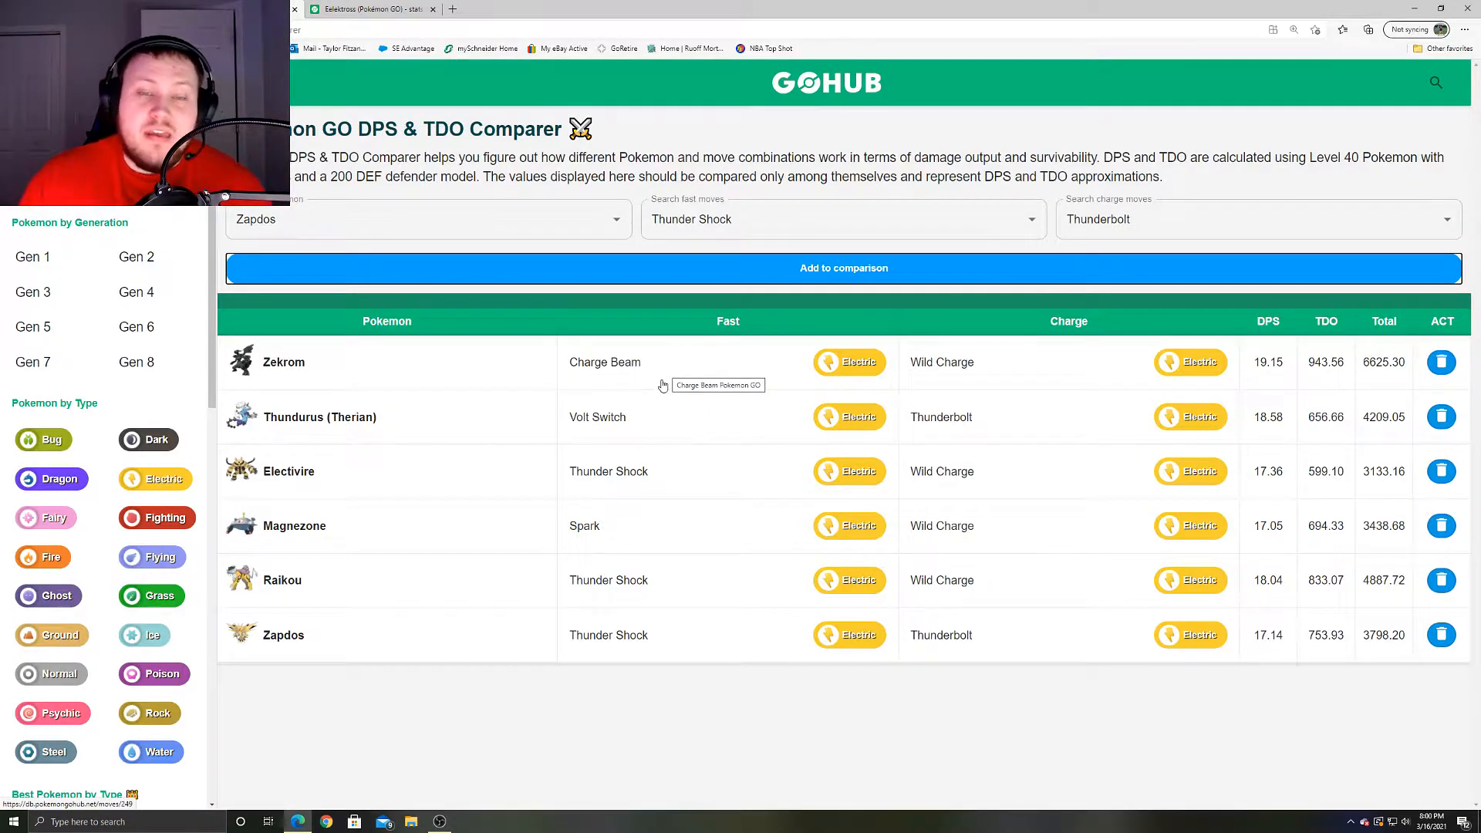
mouse_move(1232, 381)
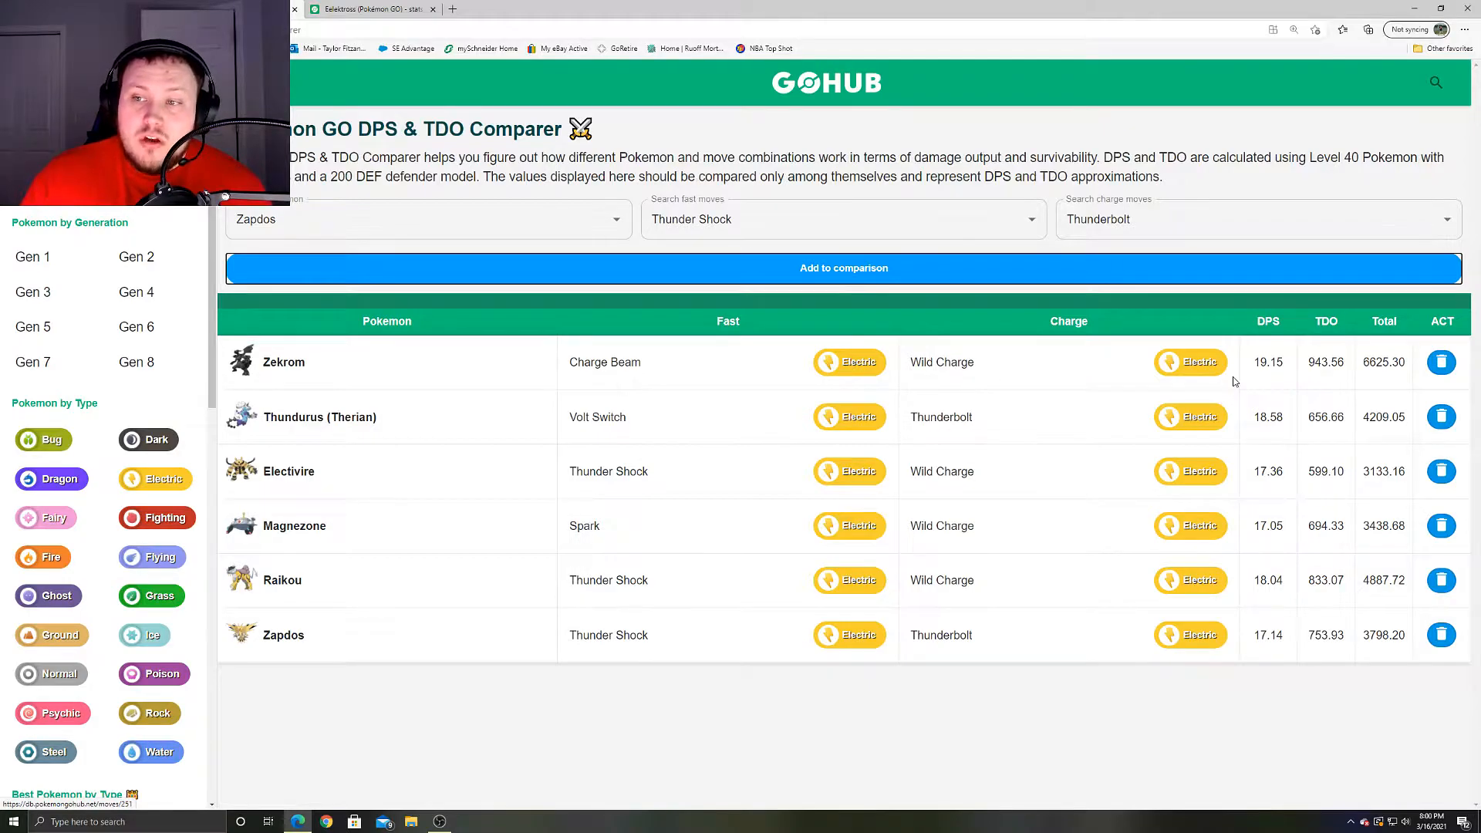
double_click(1267, 362)
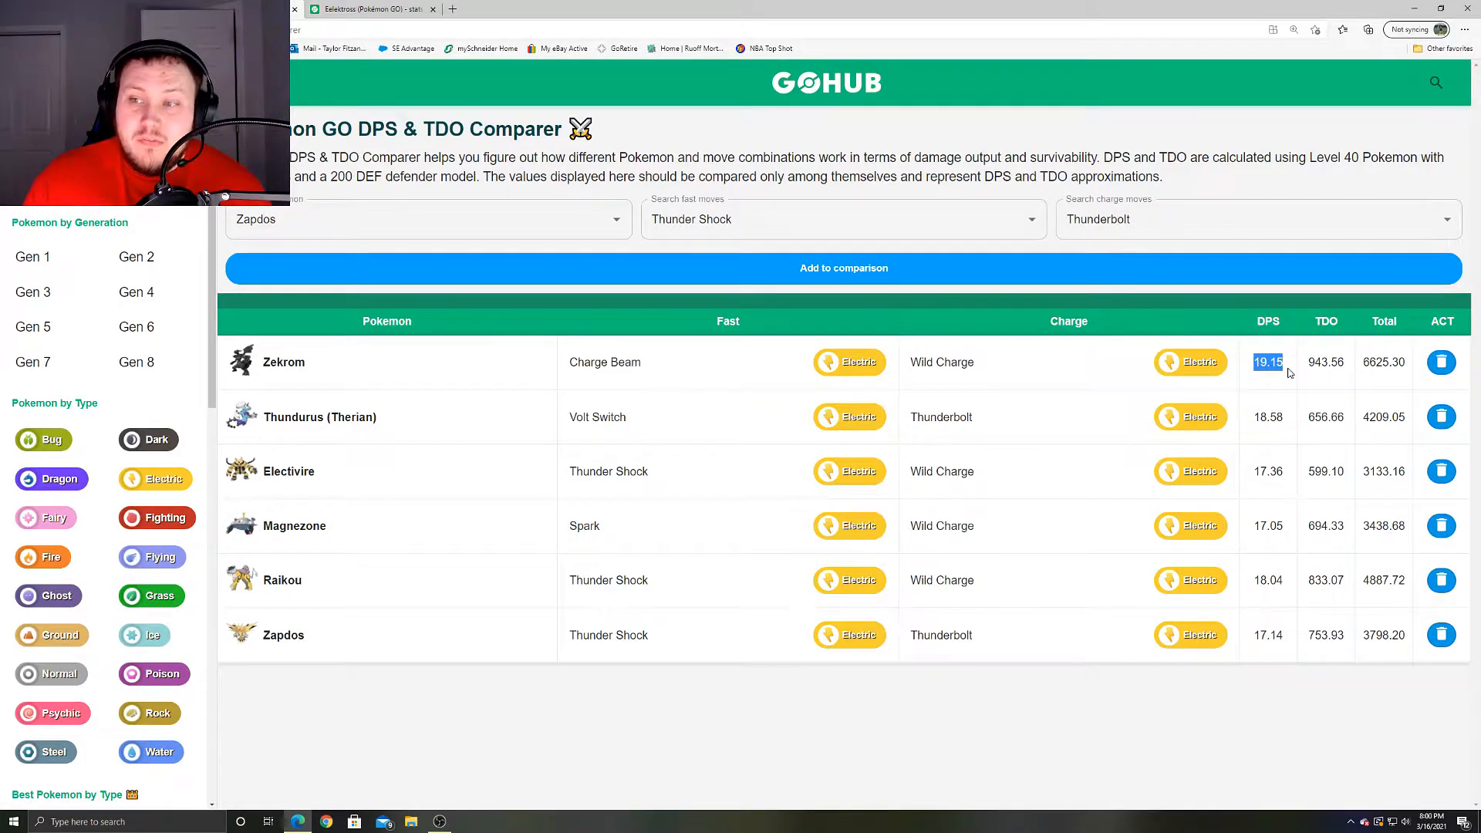
mouse_move(1254, 425)
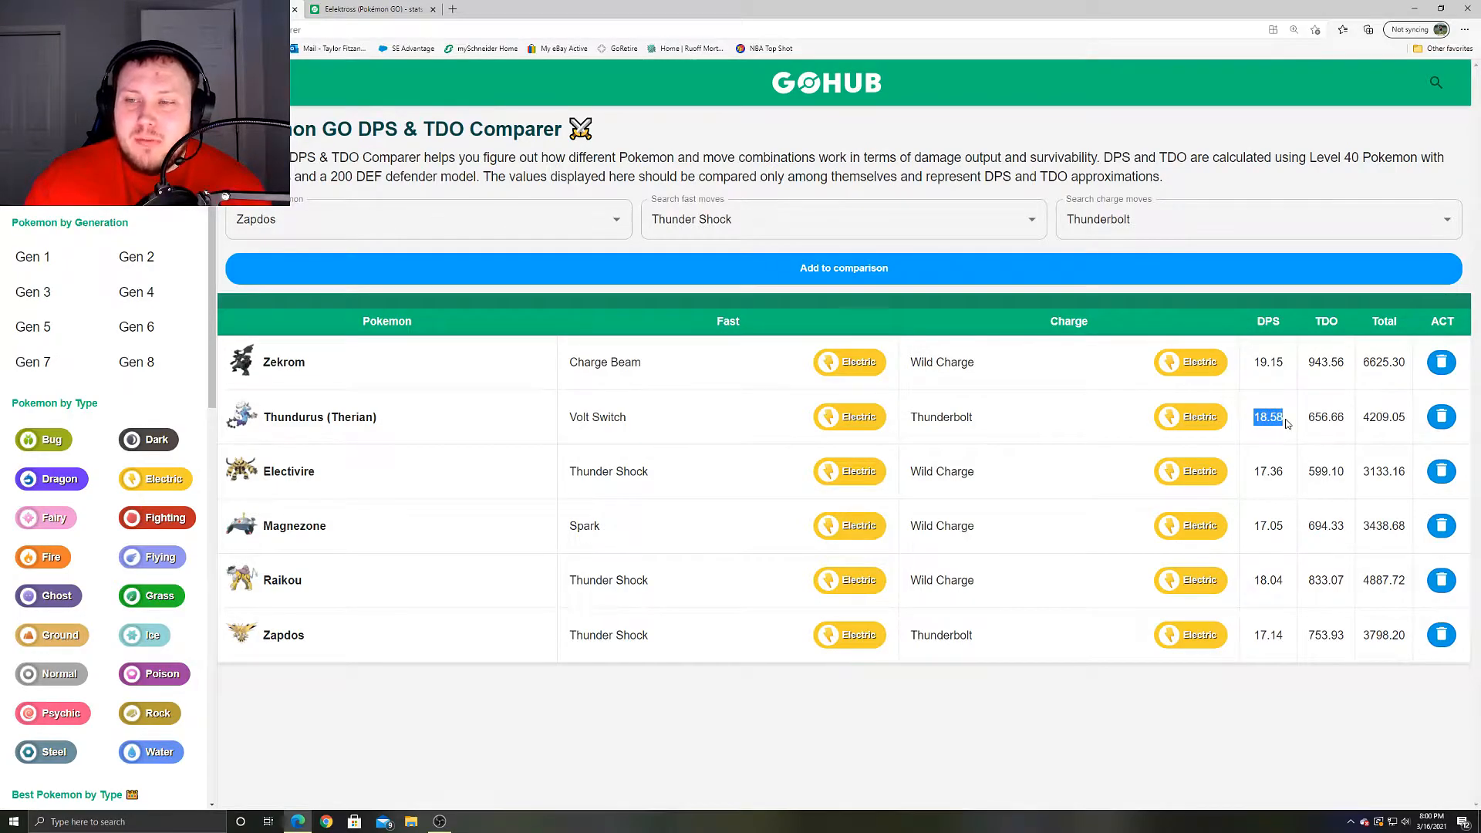
mouse_move(1278, 404)
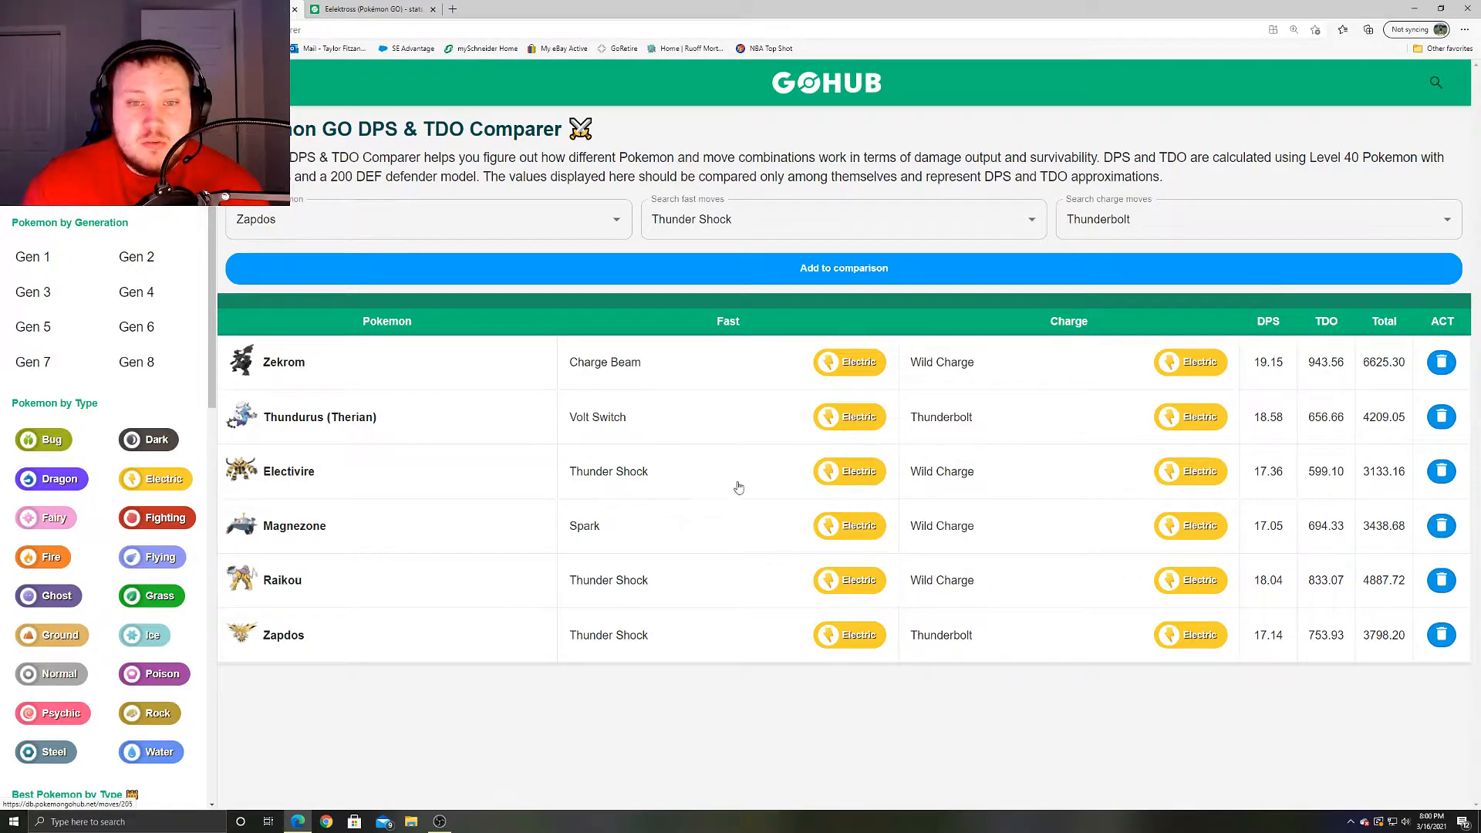
mouse_move(726, 455)
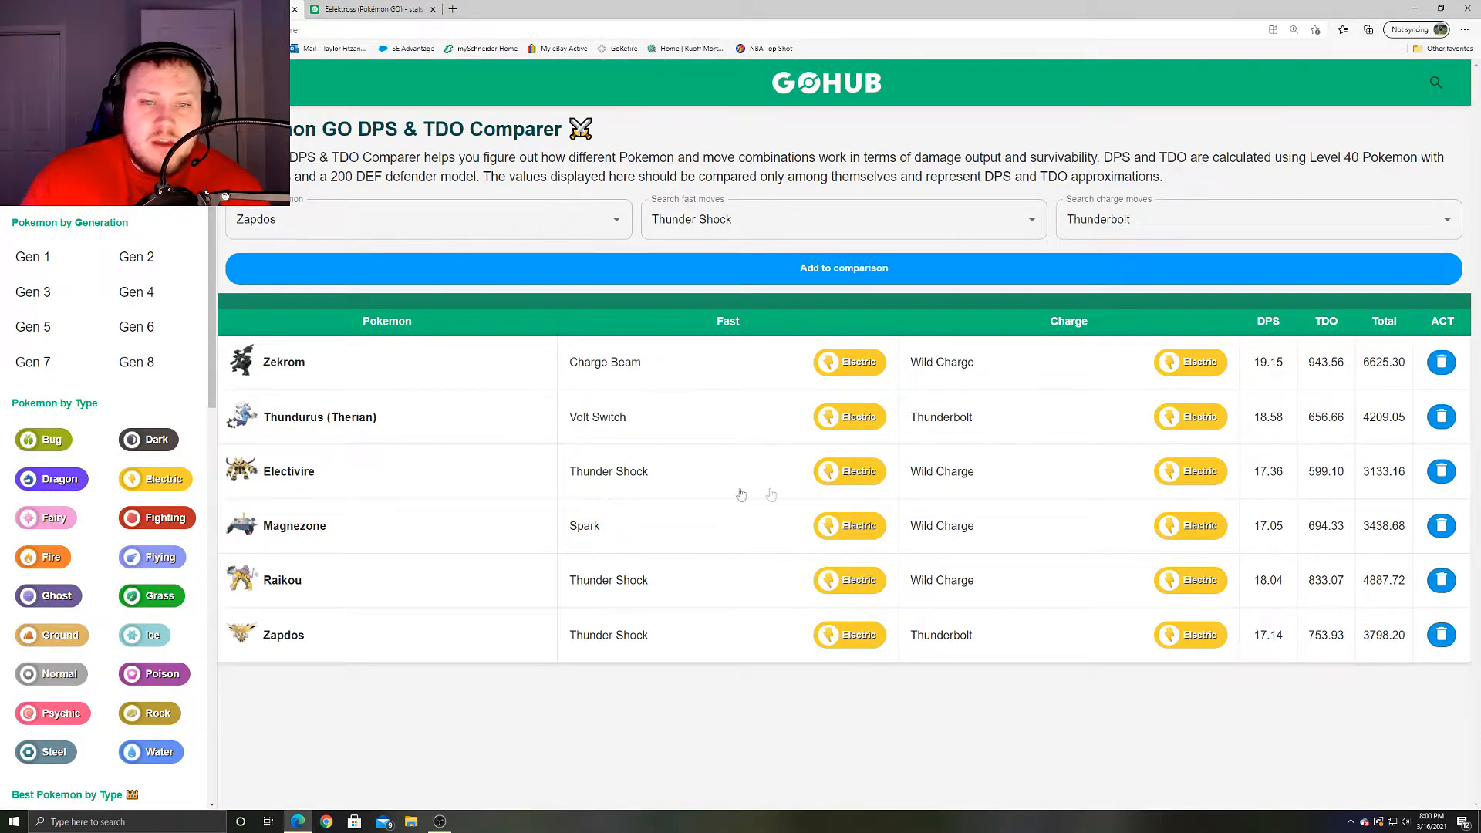
double_click(1267, 471)
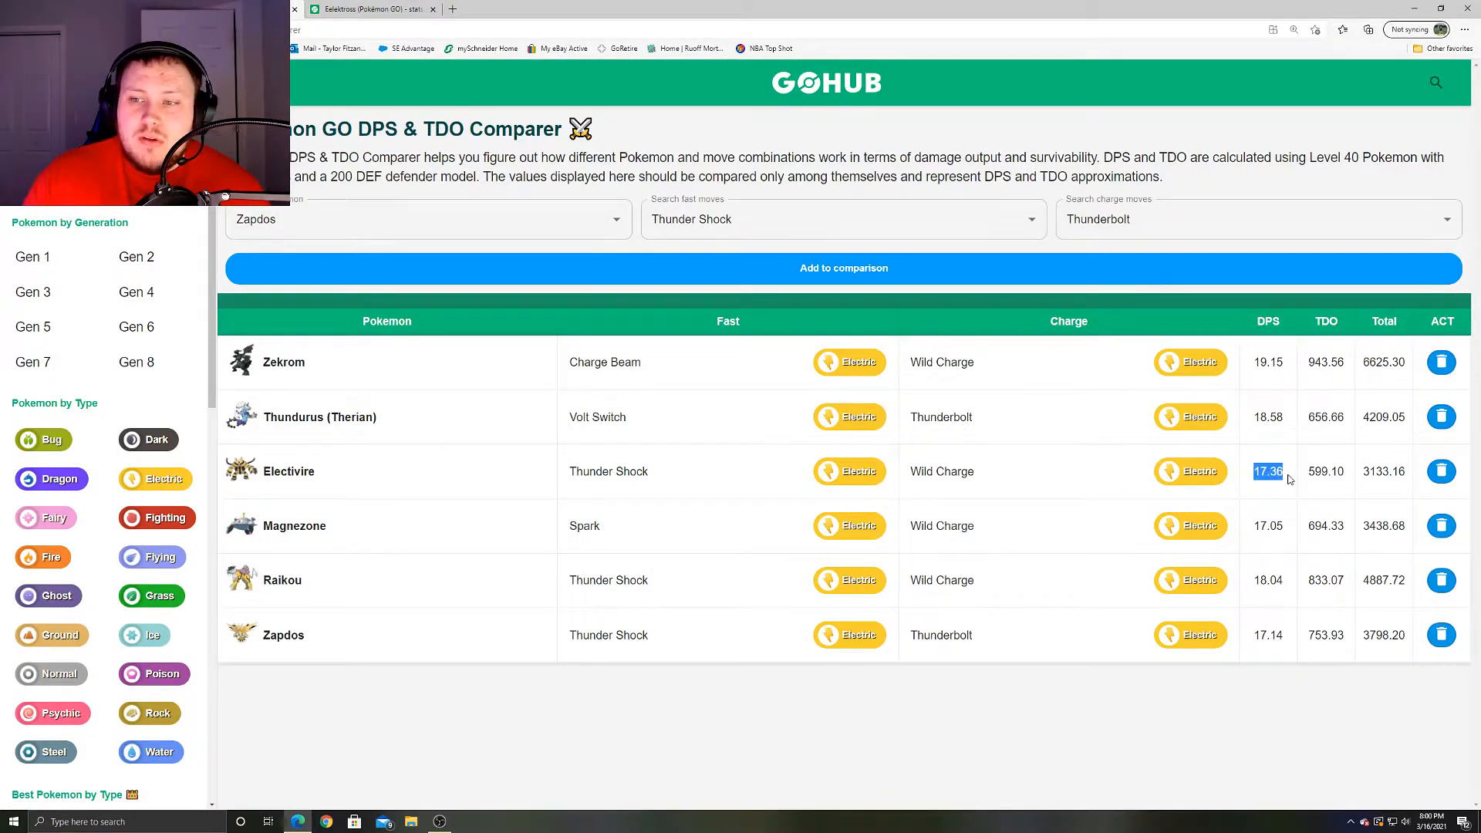
mouse_move(949, 543)
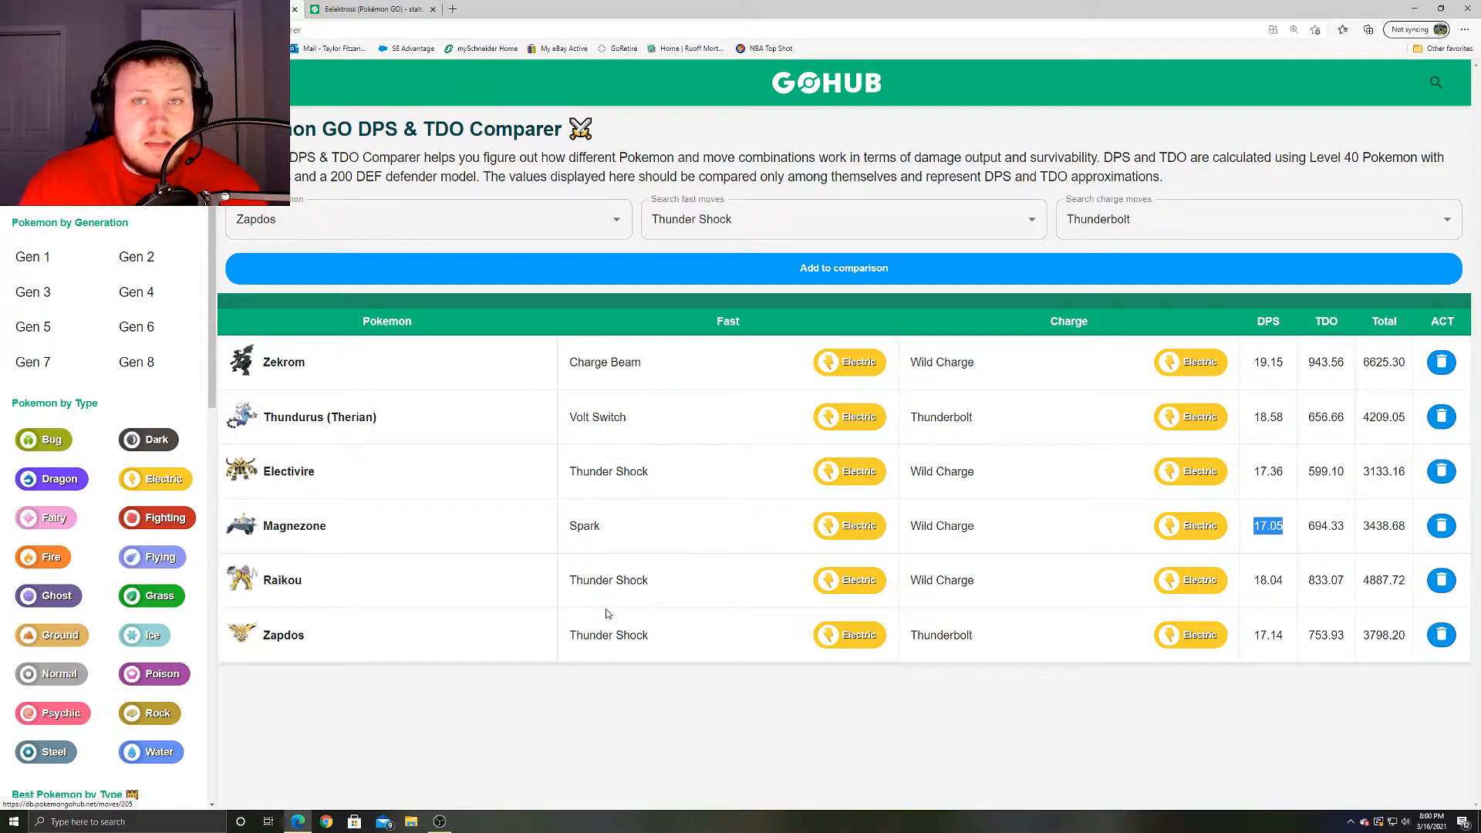
mouse_move(609, 635)
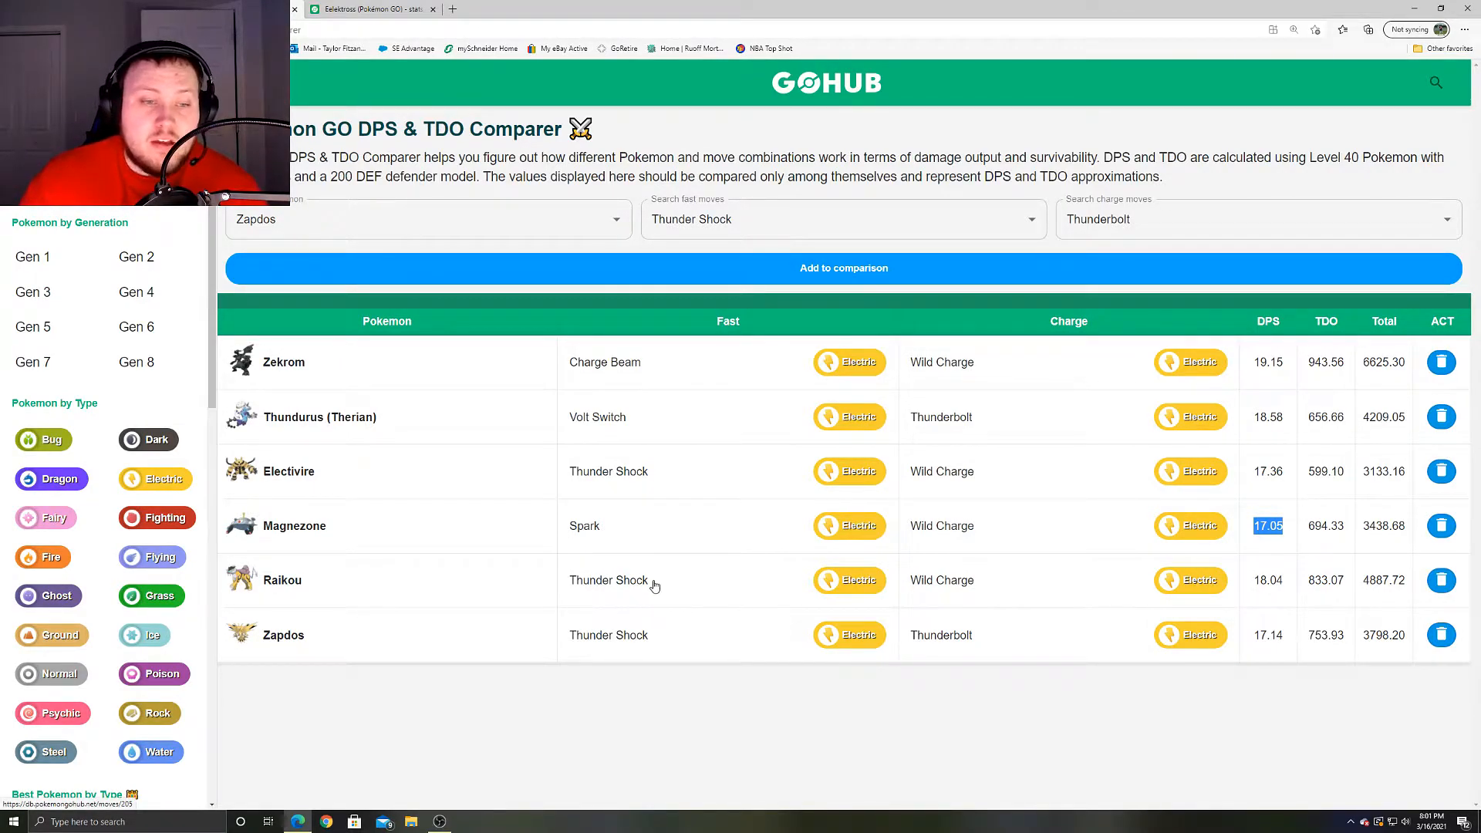
mouse_move(652, 583)
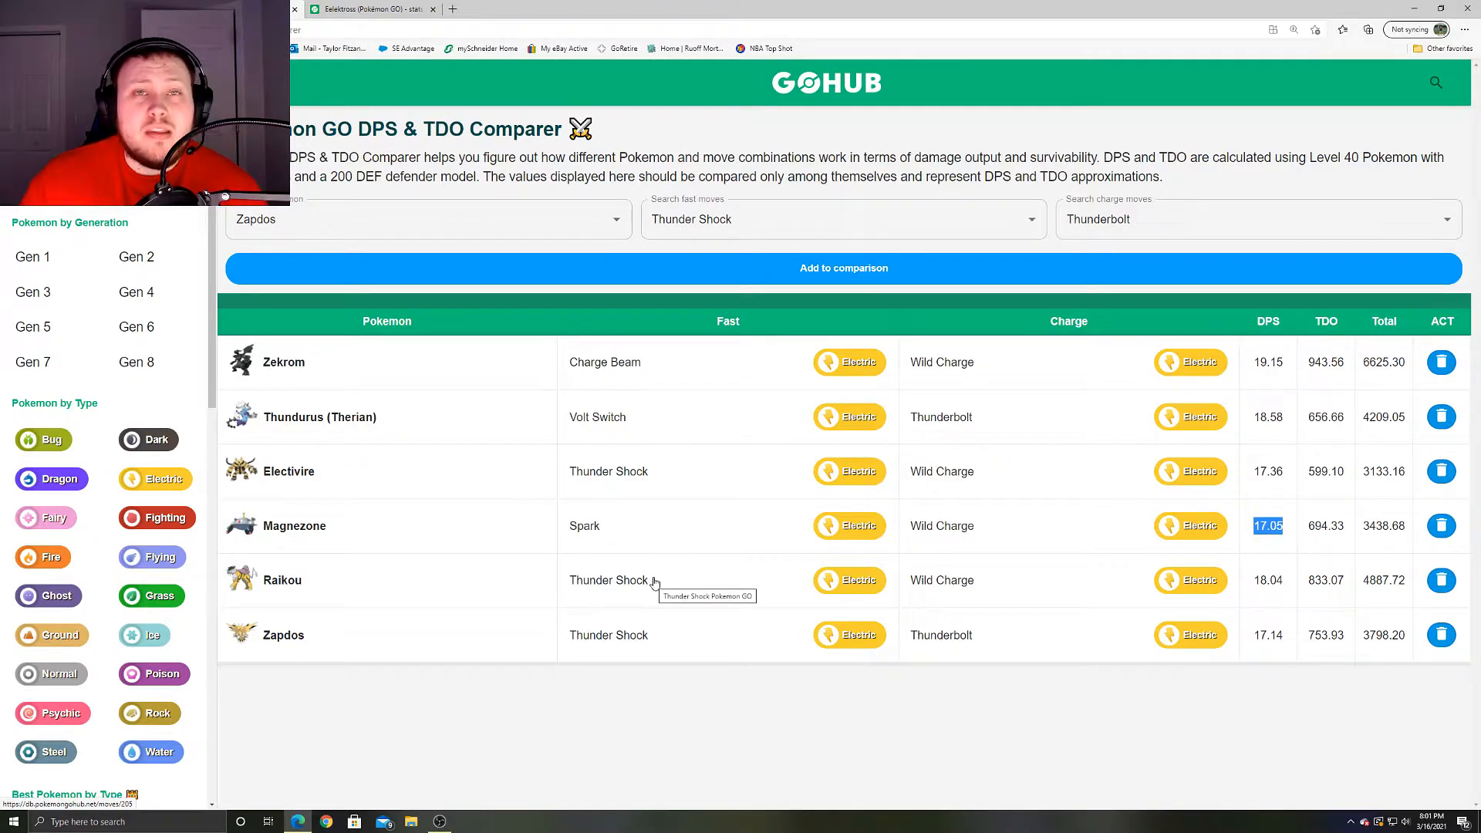
mouse_move(1253, 590)
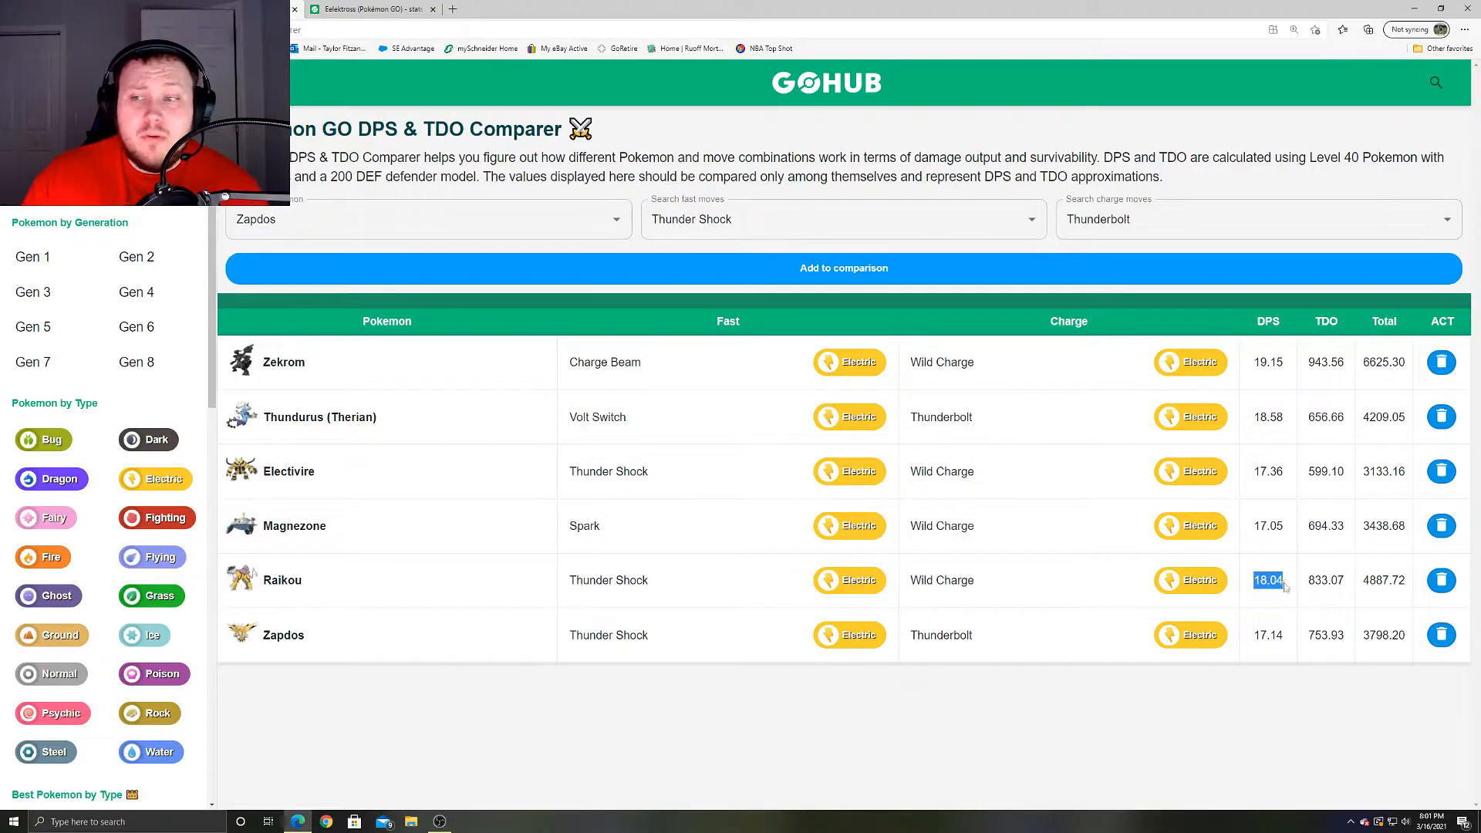
mouse_move(1362, 609)
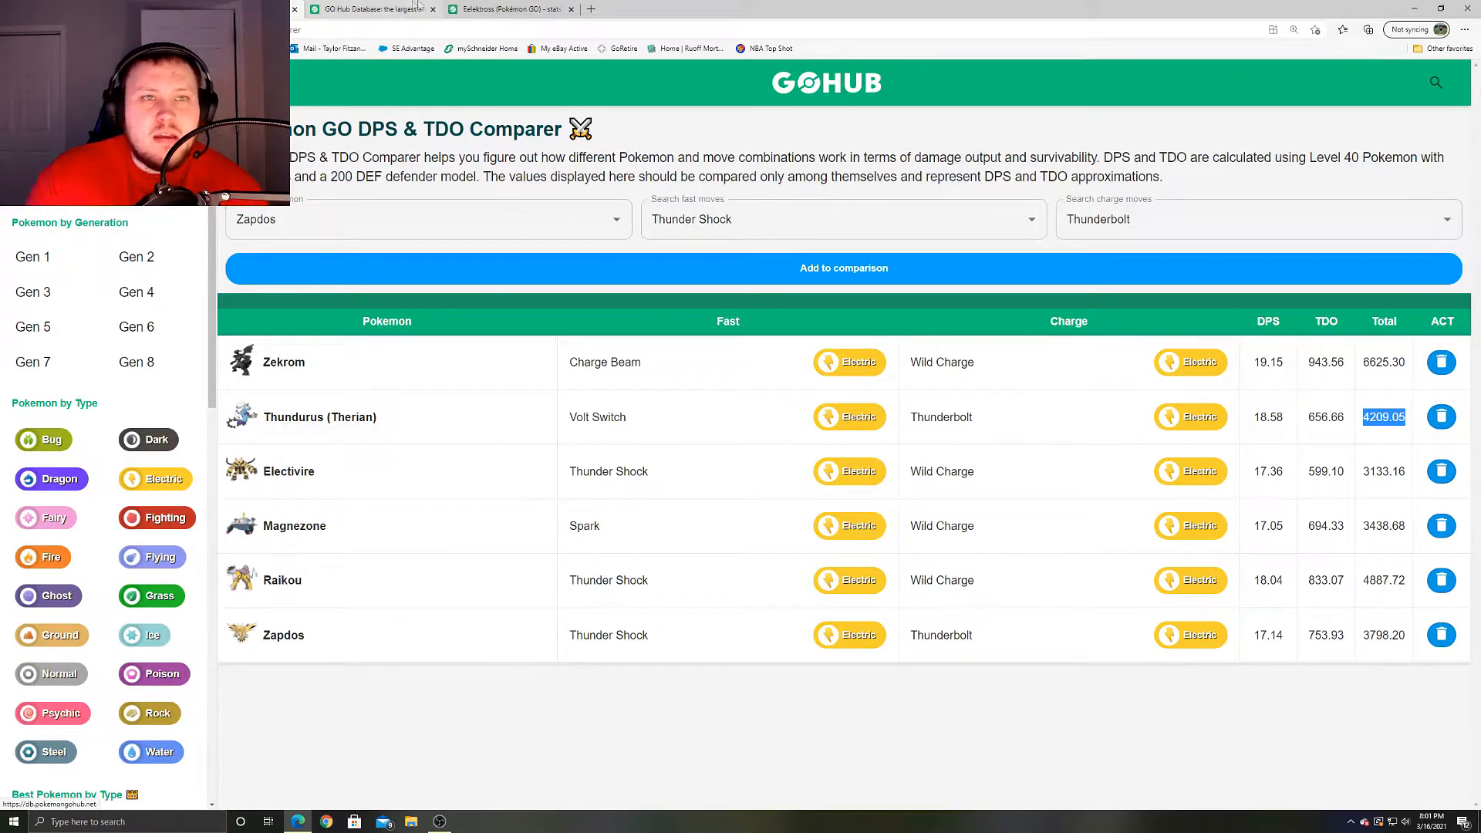
- Open the Therian Thundurus Pokémon page in a background tab
left_click(320, 416)
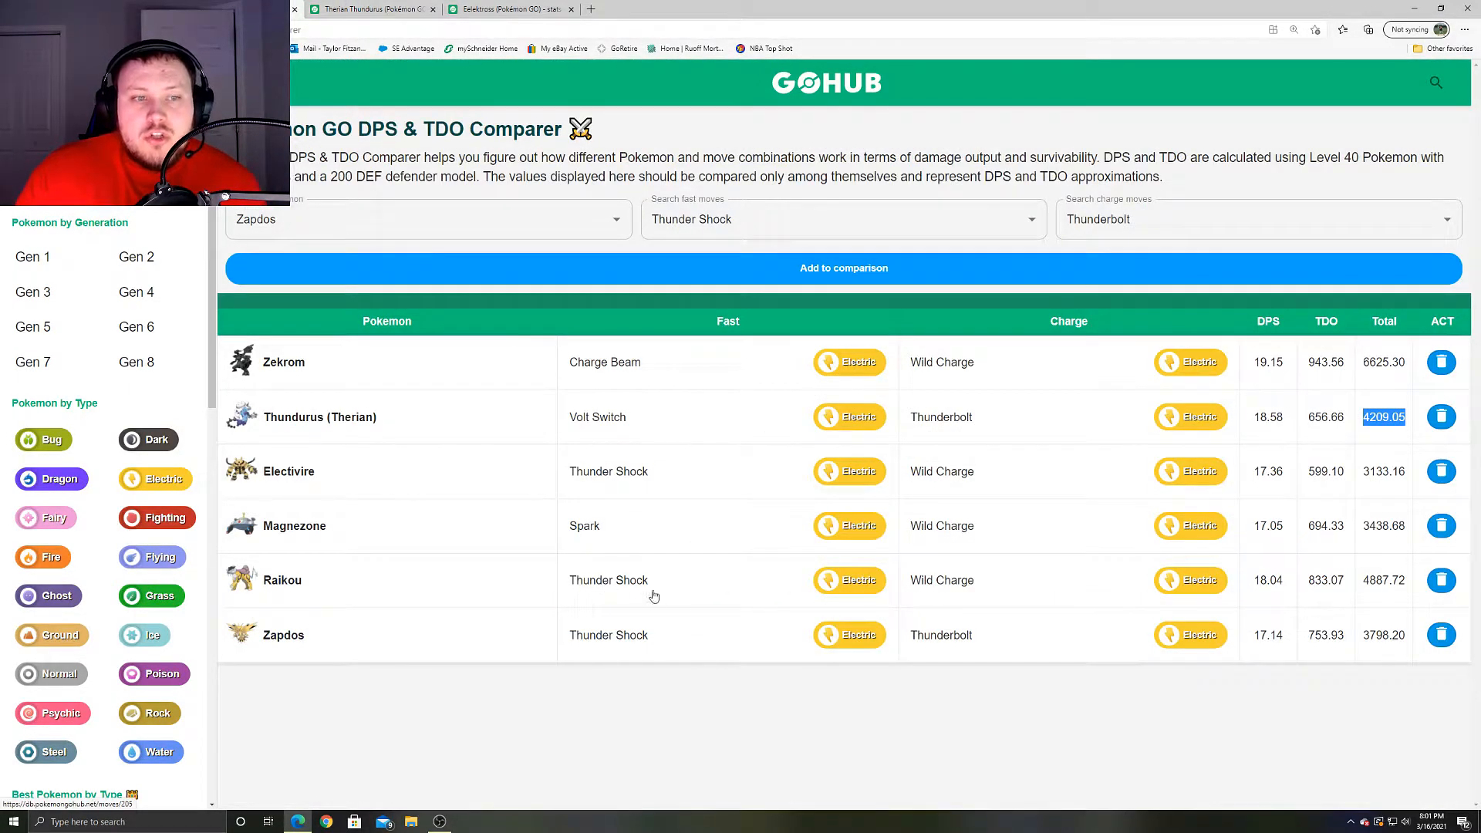
mouse_move(814, 630)
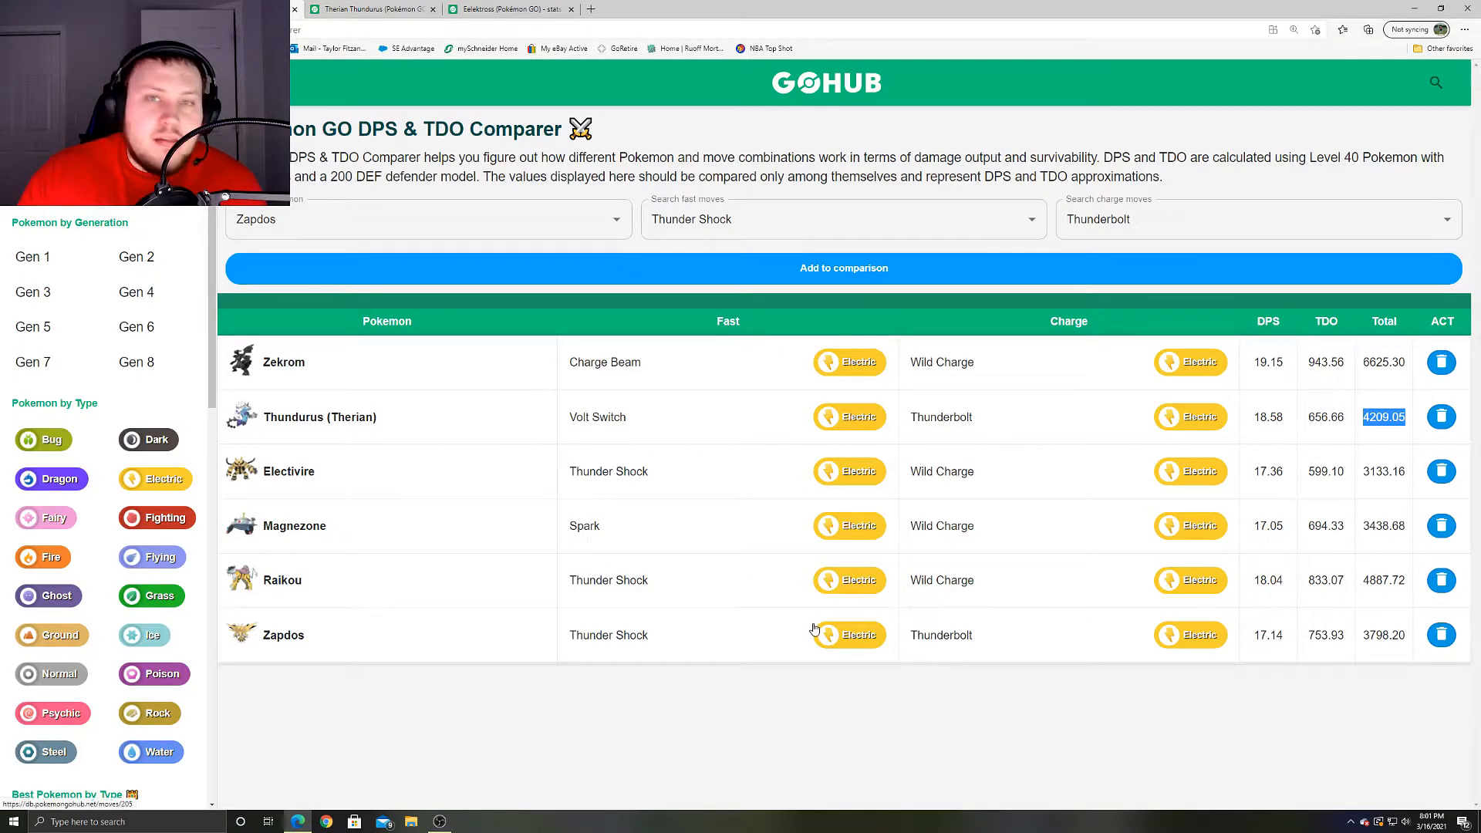
mouse_move(358, 429)
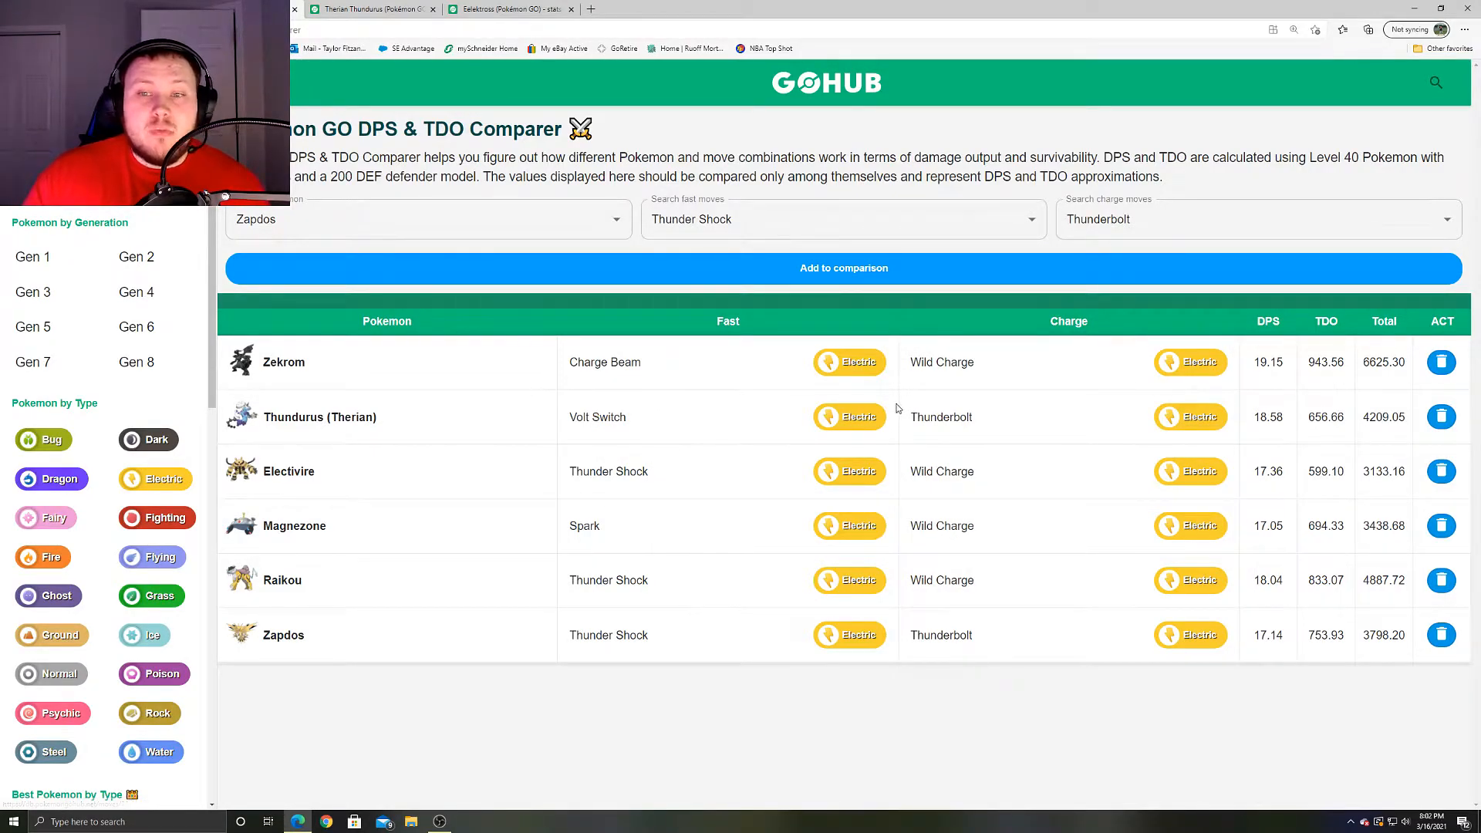
mouse_move(941, 416)
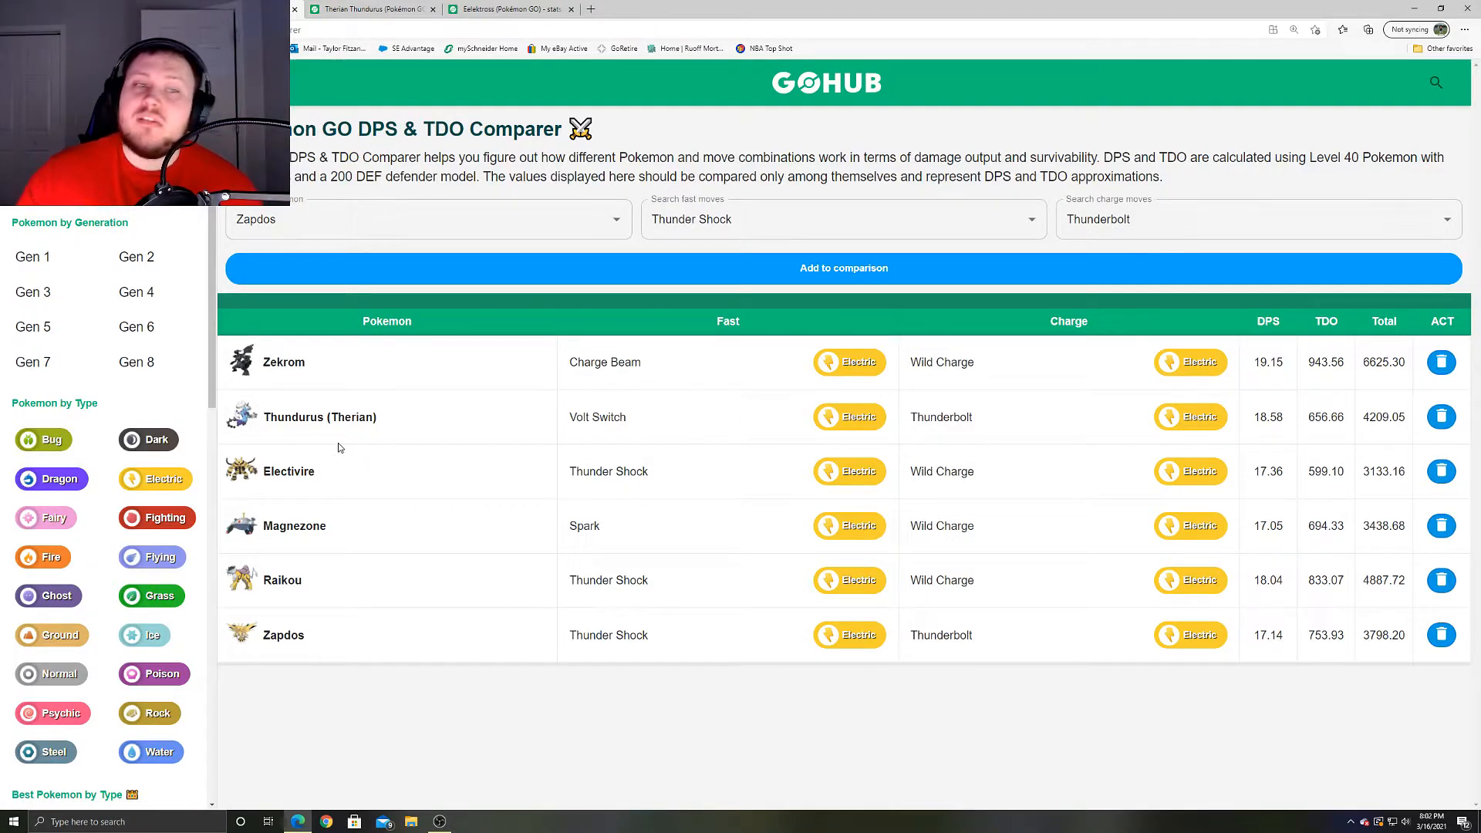
mouse_move(283, 362)
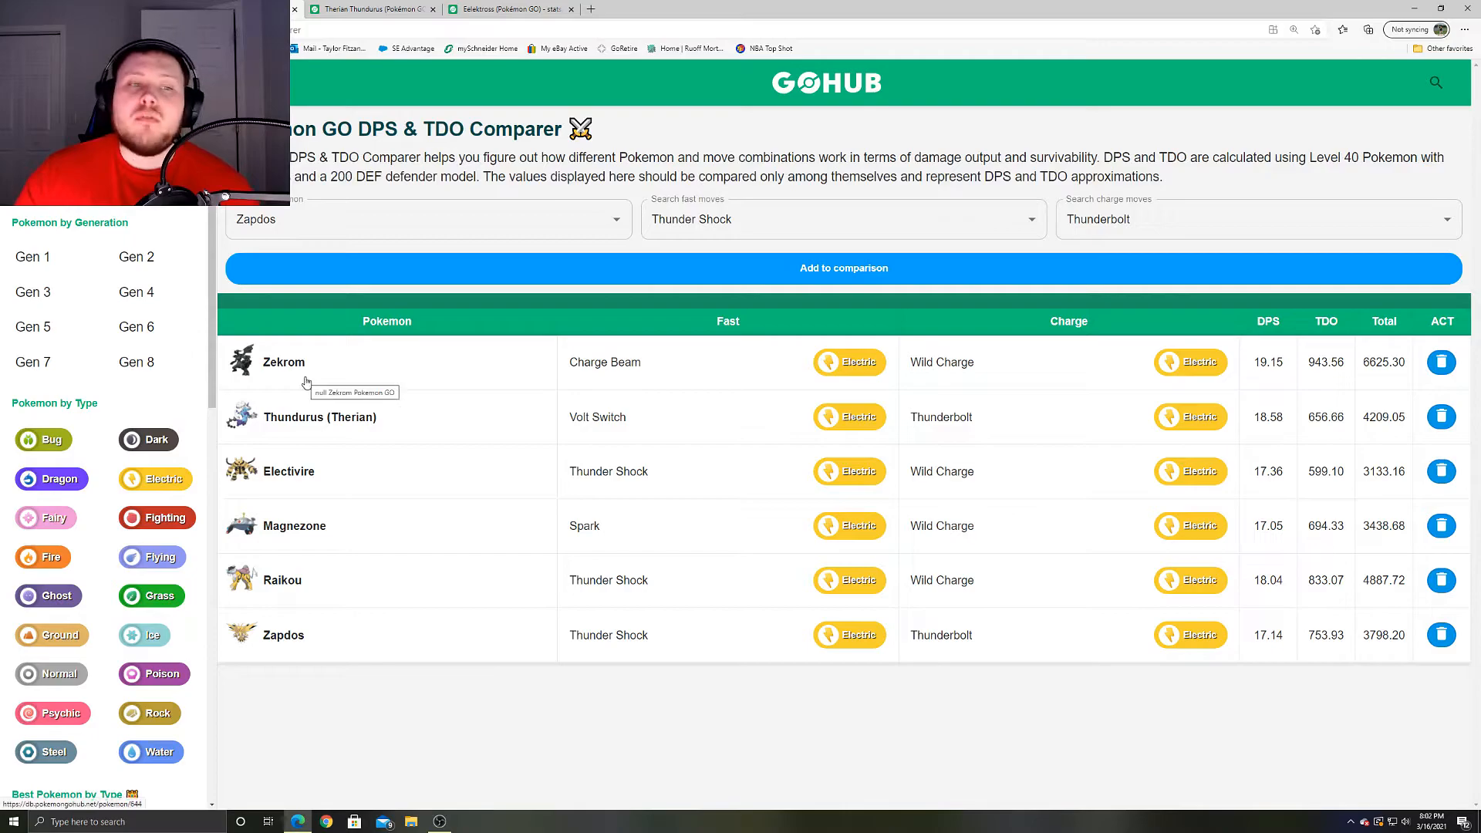
mouse_move(350, 531)
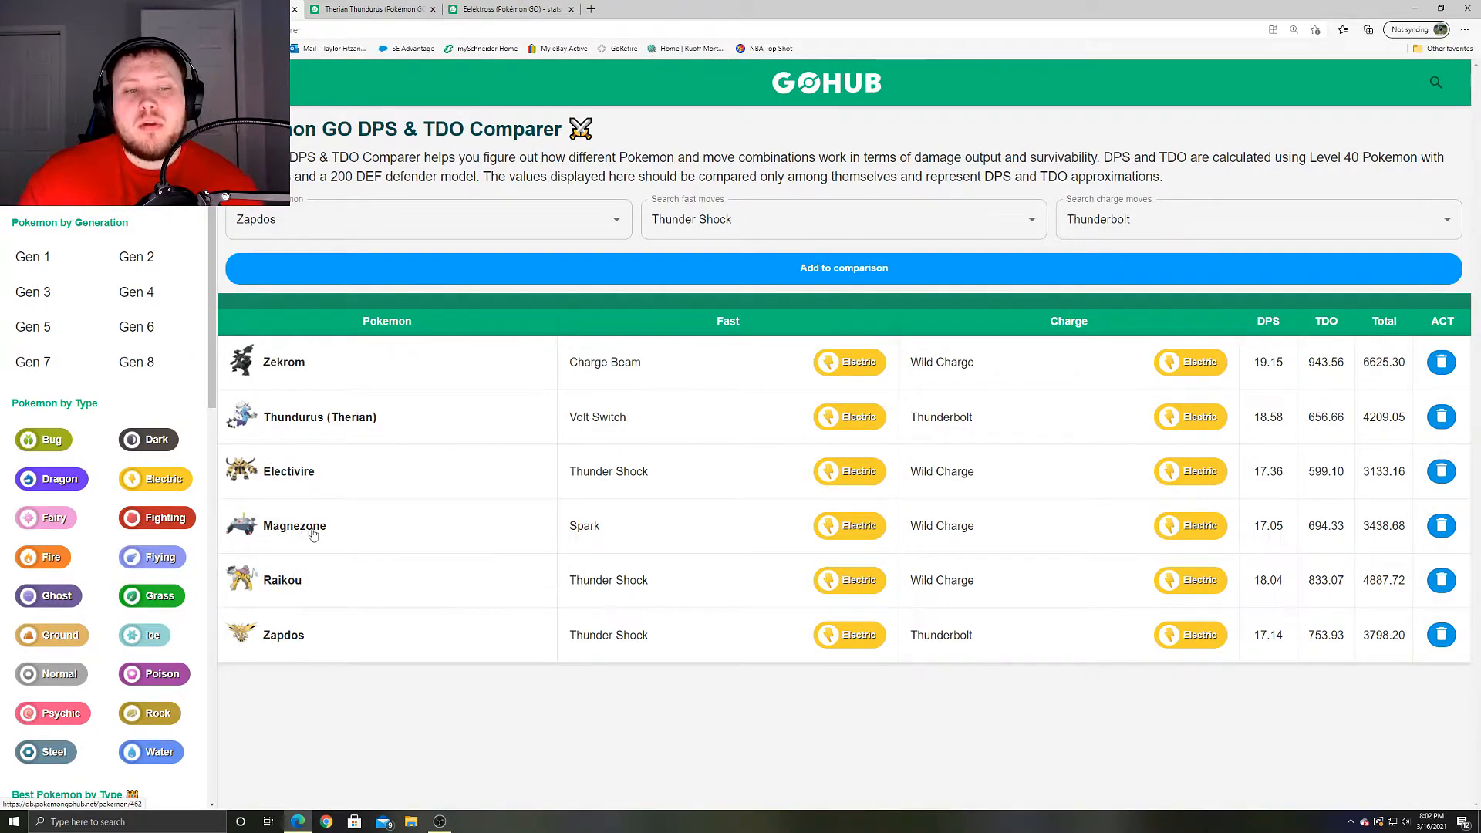
mouse_move(269, 602)
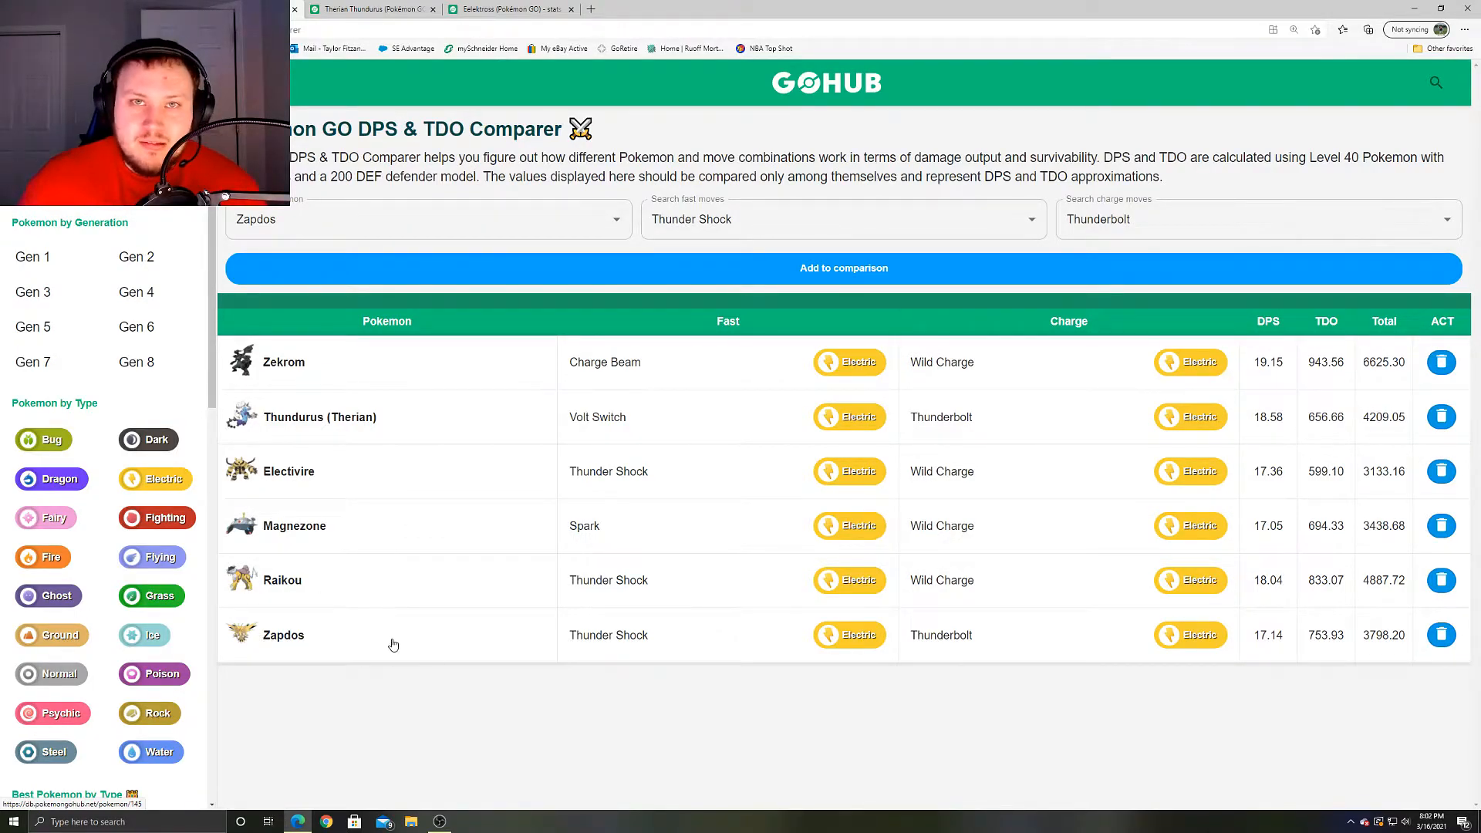
mouse_move(394, 638)
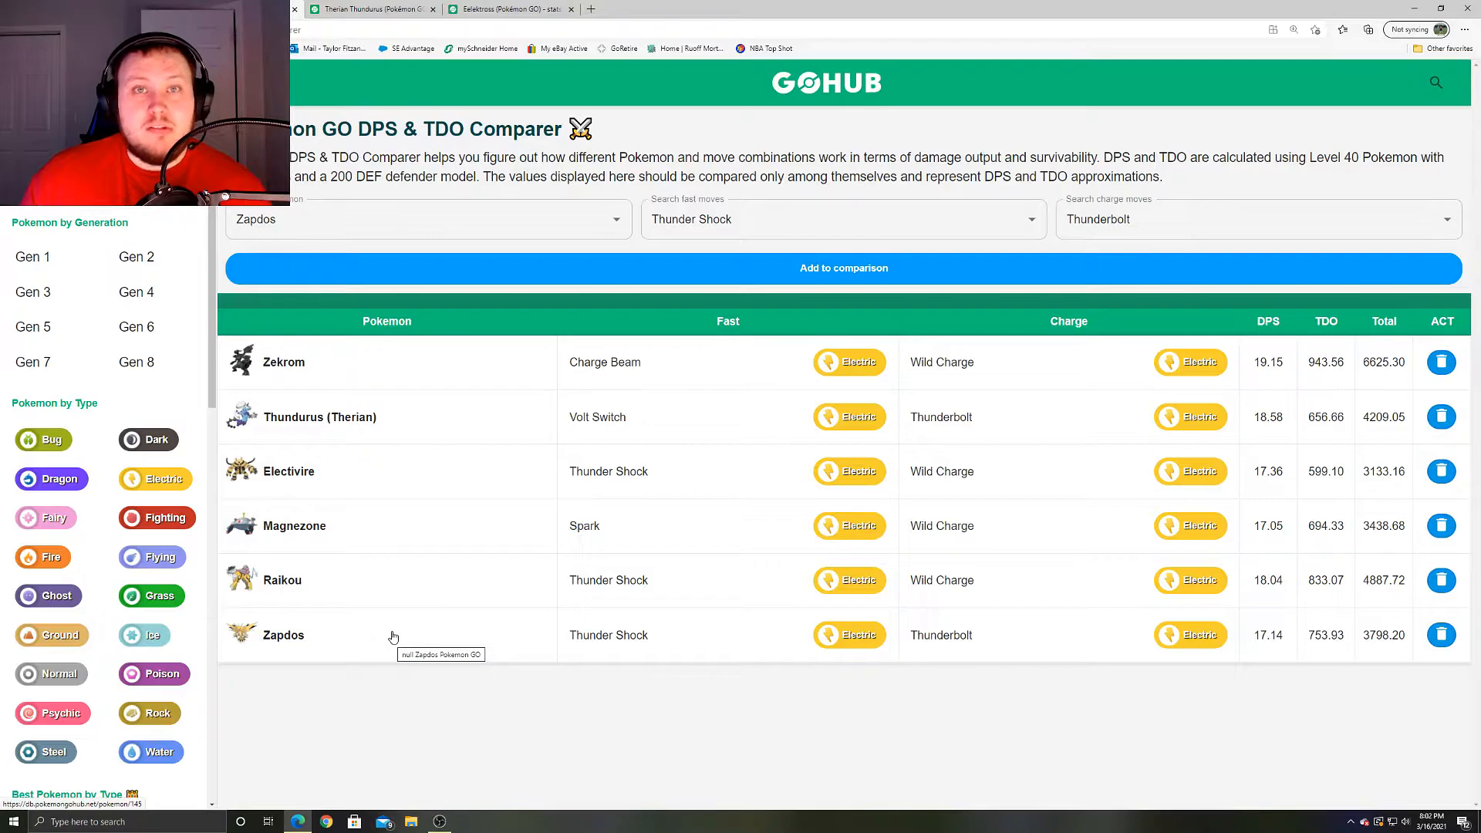
mouse_move(356, 597)
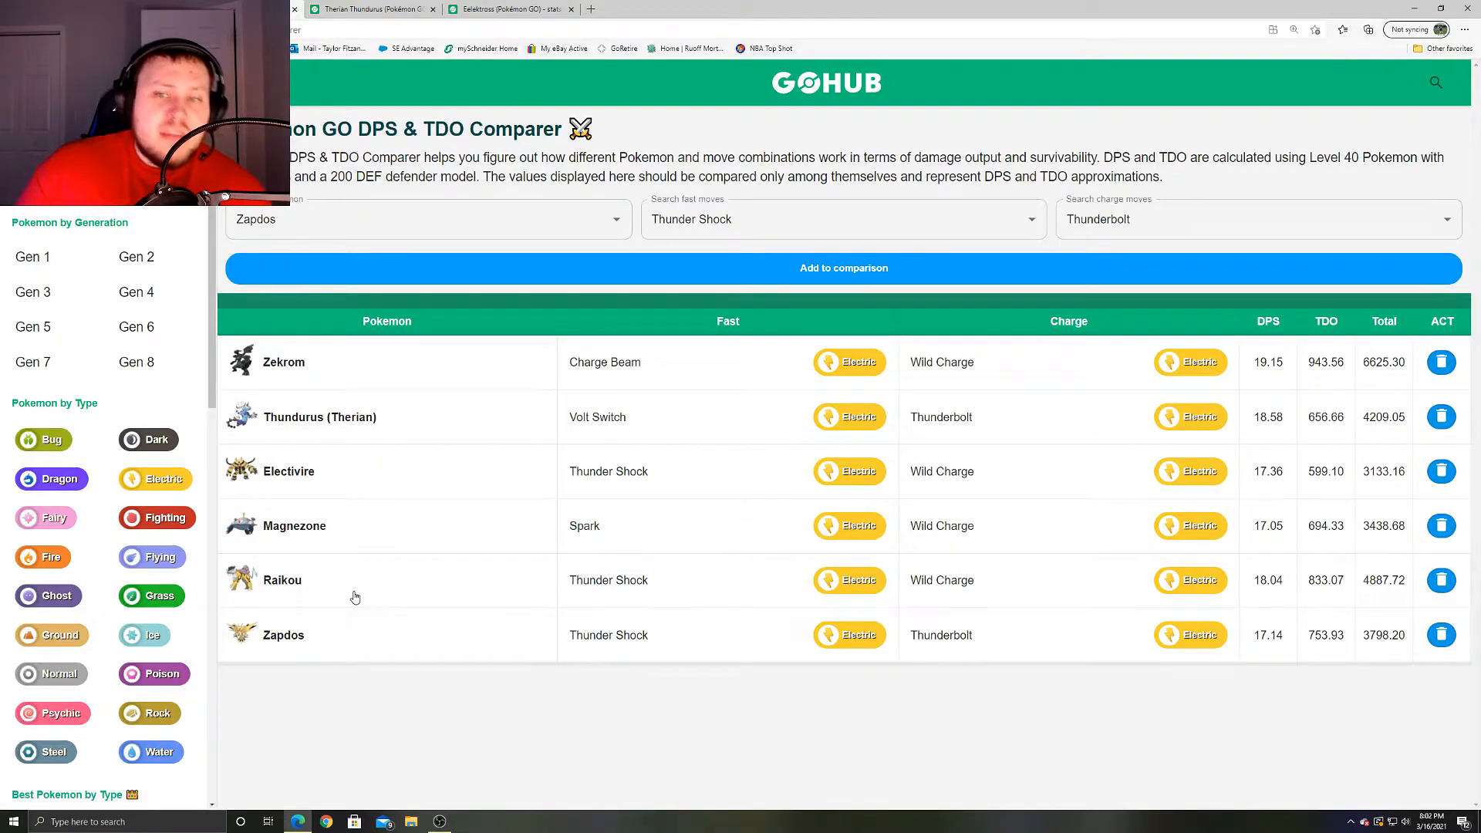
mouse_move(390, 546)
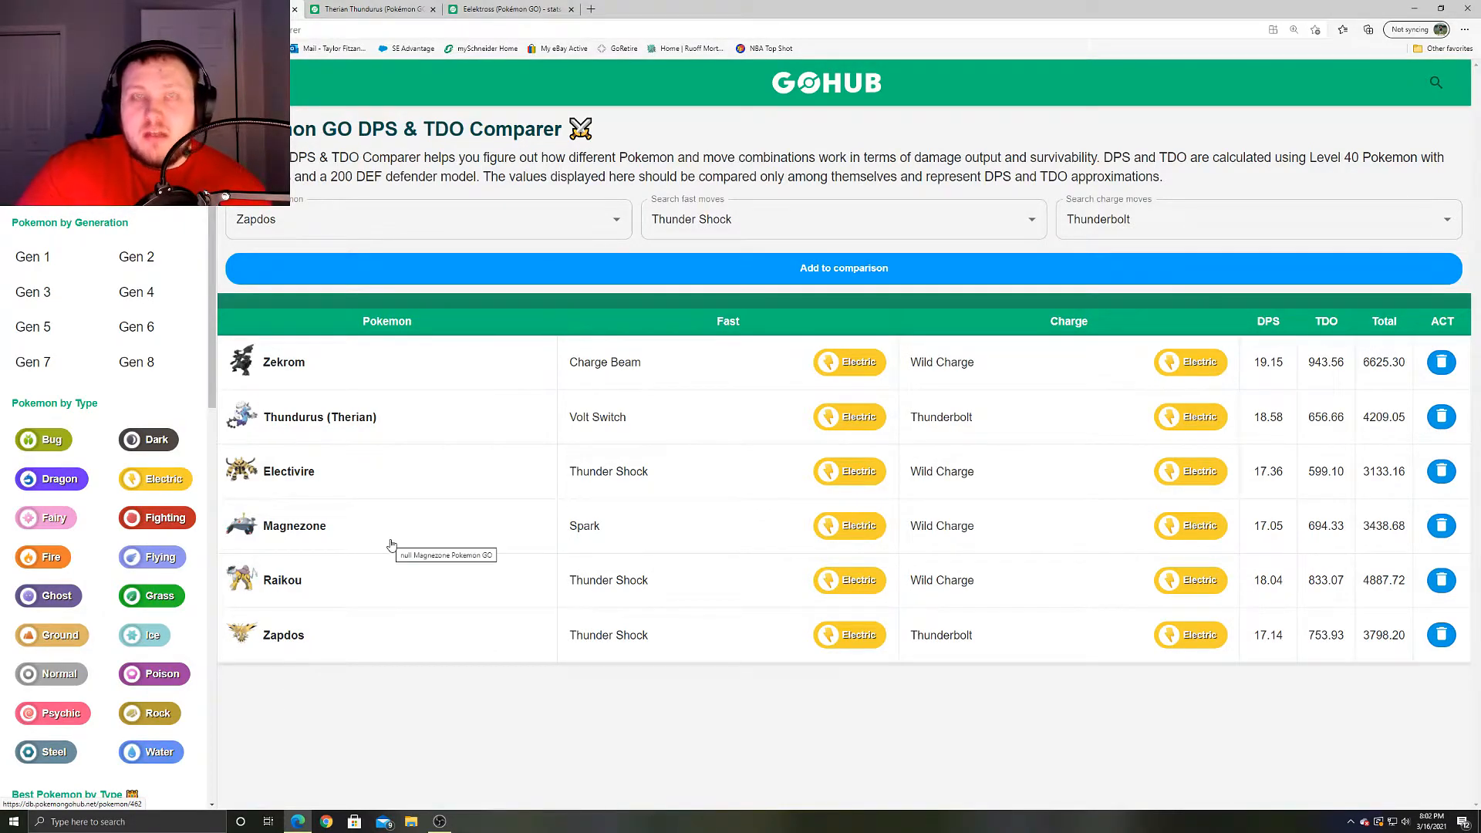
mouse_move(543, 445)
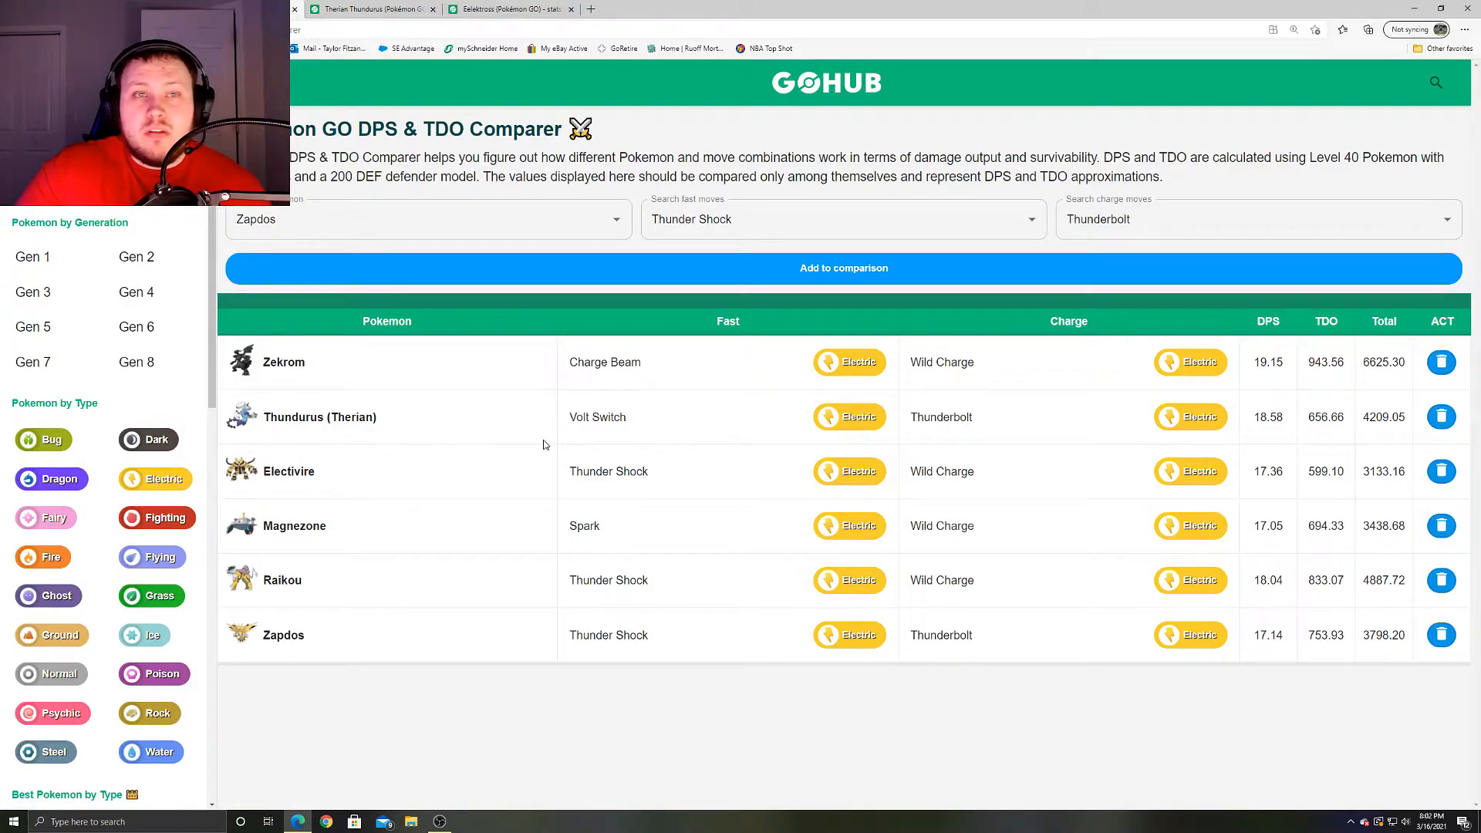
mouse_move(557, 451)
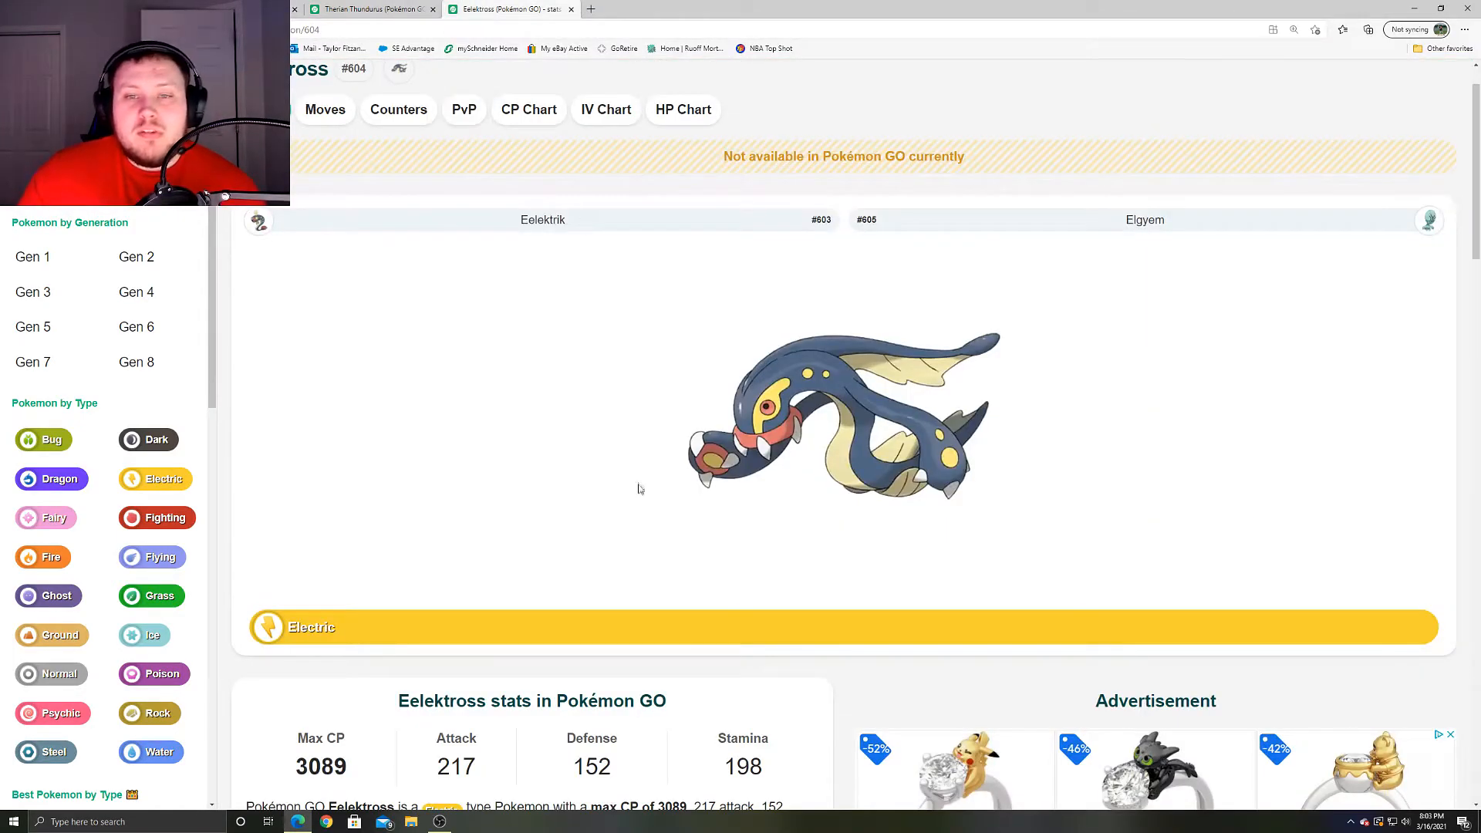
mouse_move(647, 498)
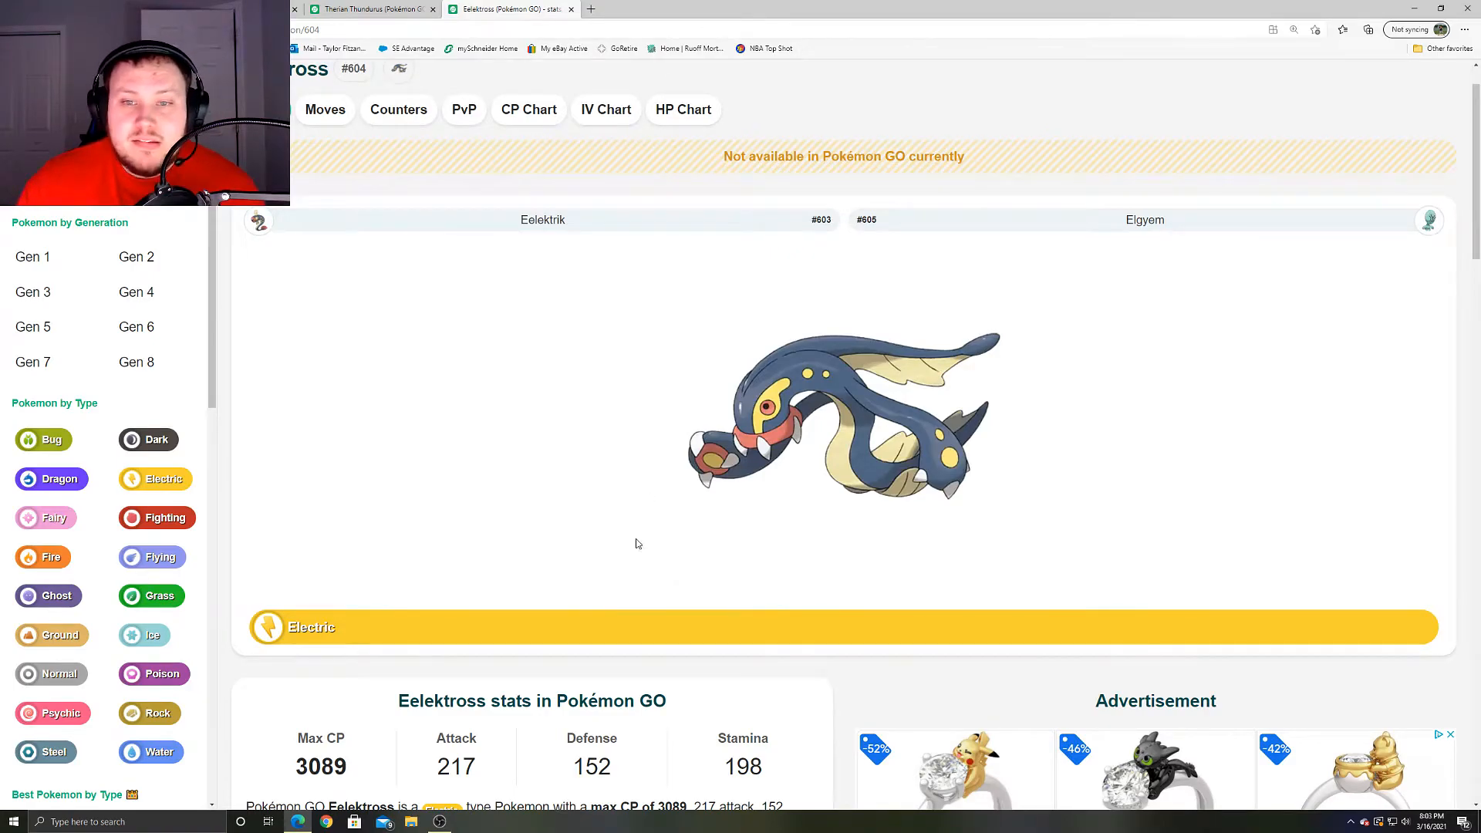
- Scroll past Eelektross's stats and switch to its Moves page
scroll("down", 3)
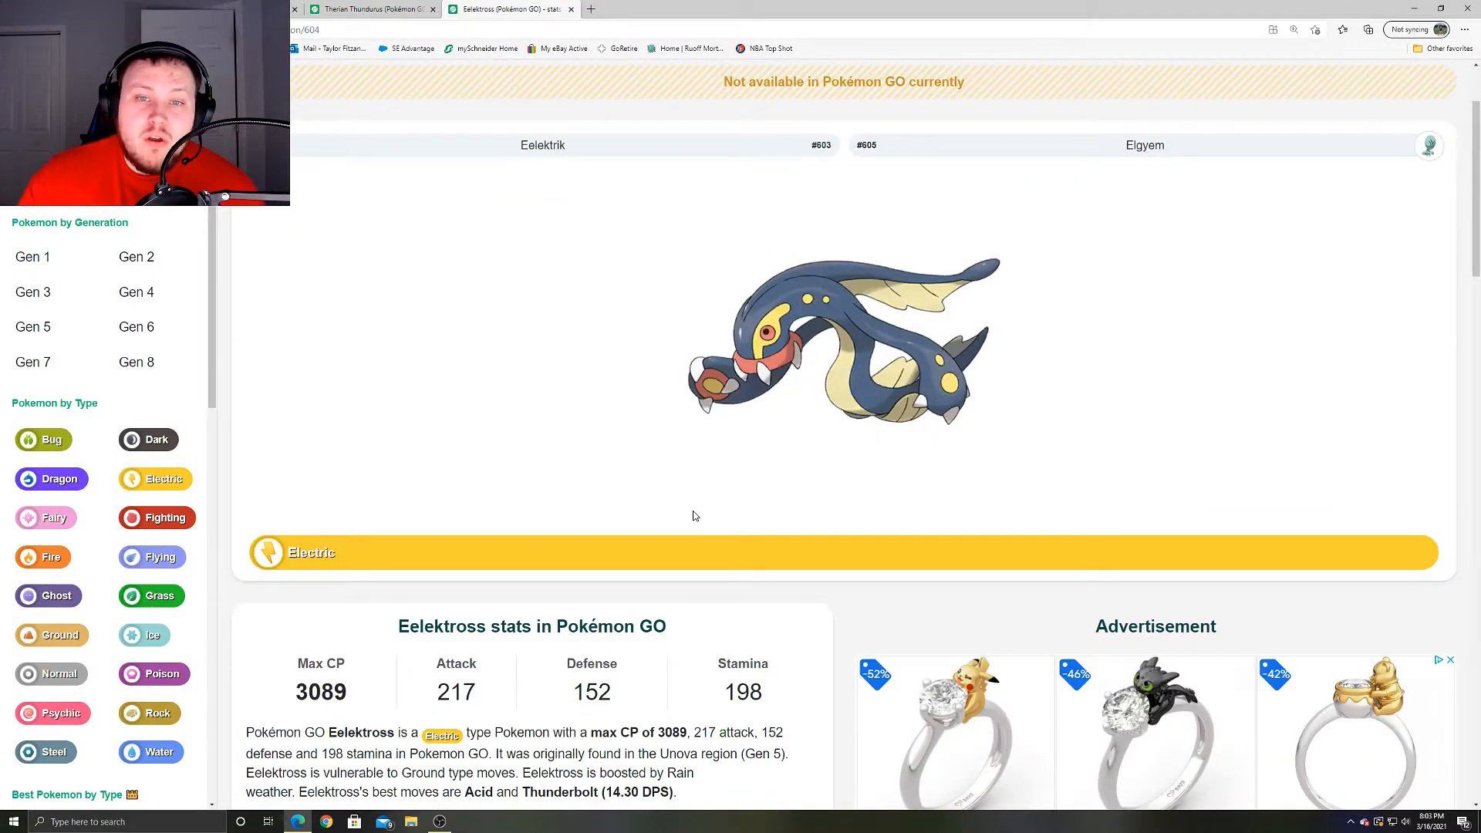
scroll("down", 3)
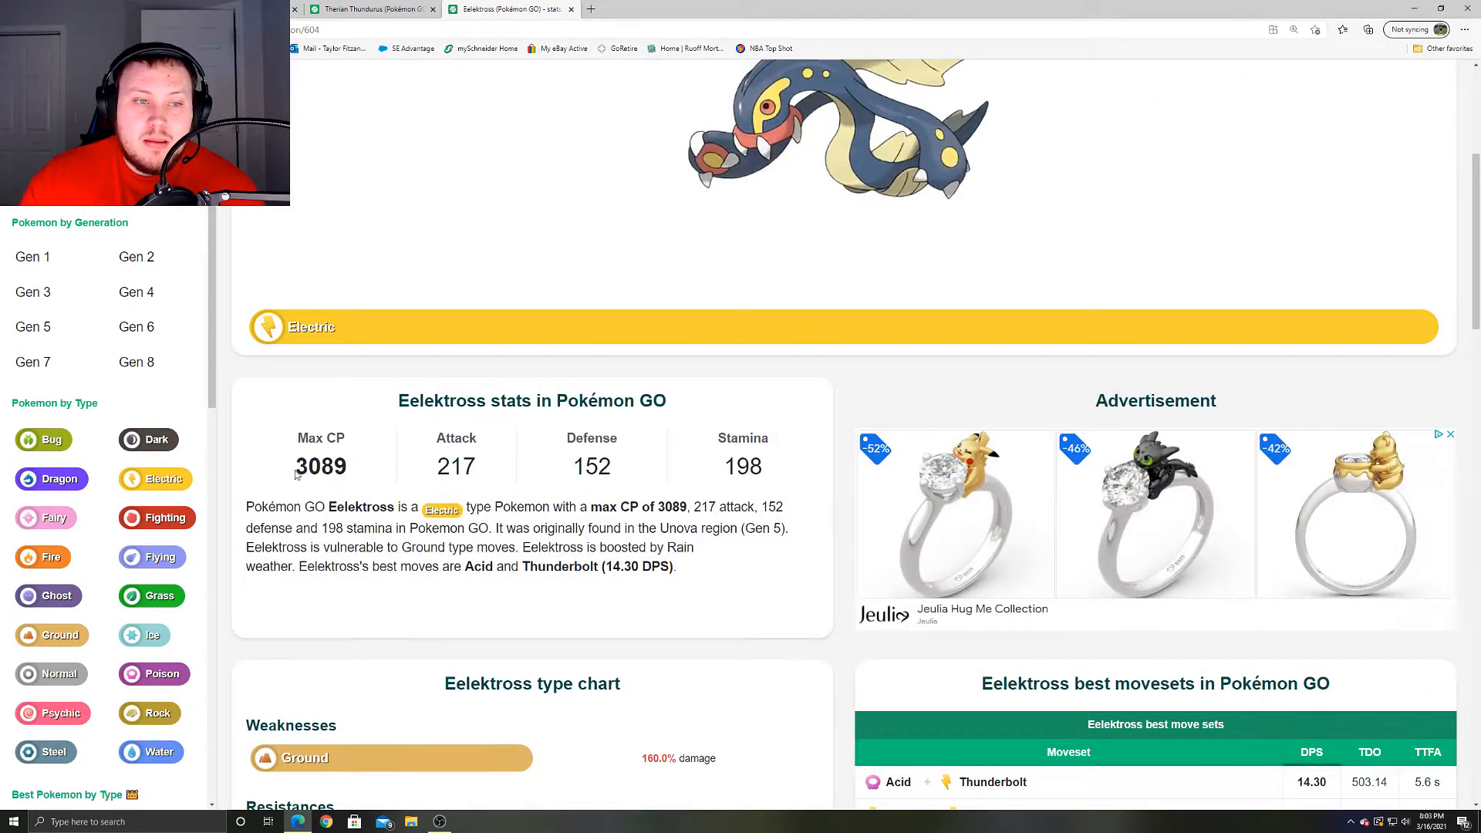
double_click(455, 466)
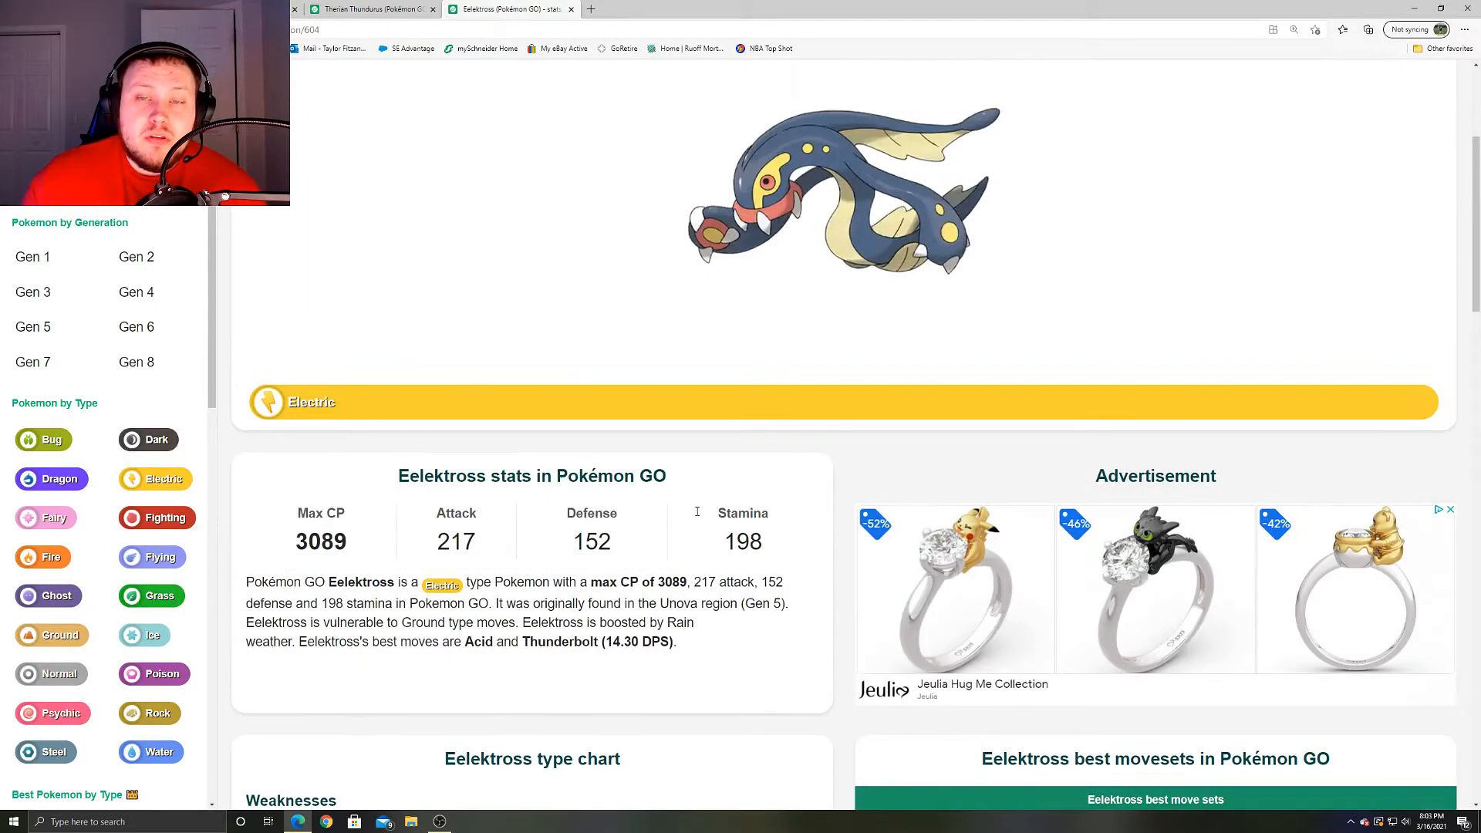
mouse_move(561, 536)
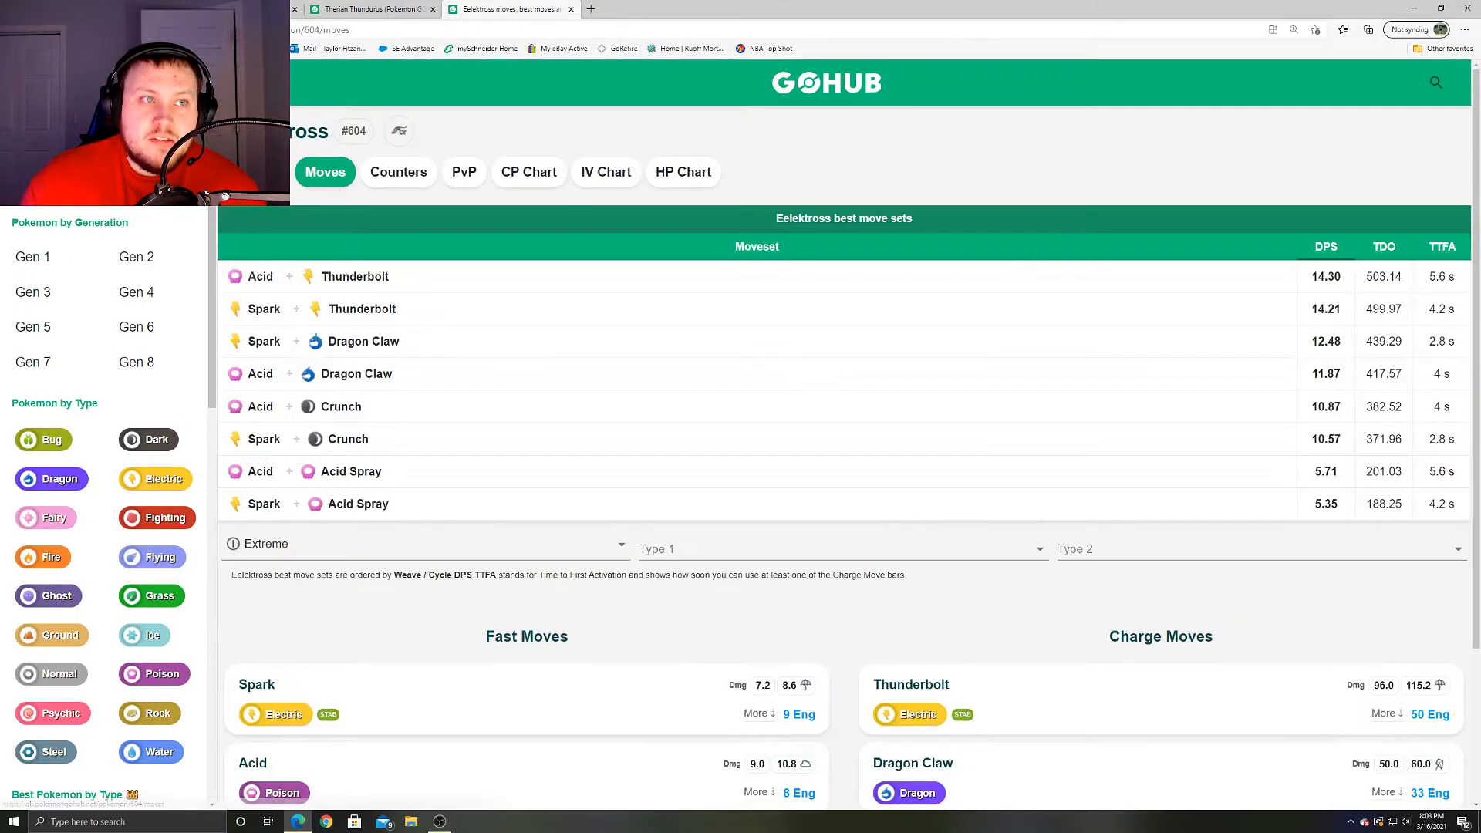
scroll("down", 3)
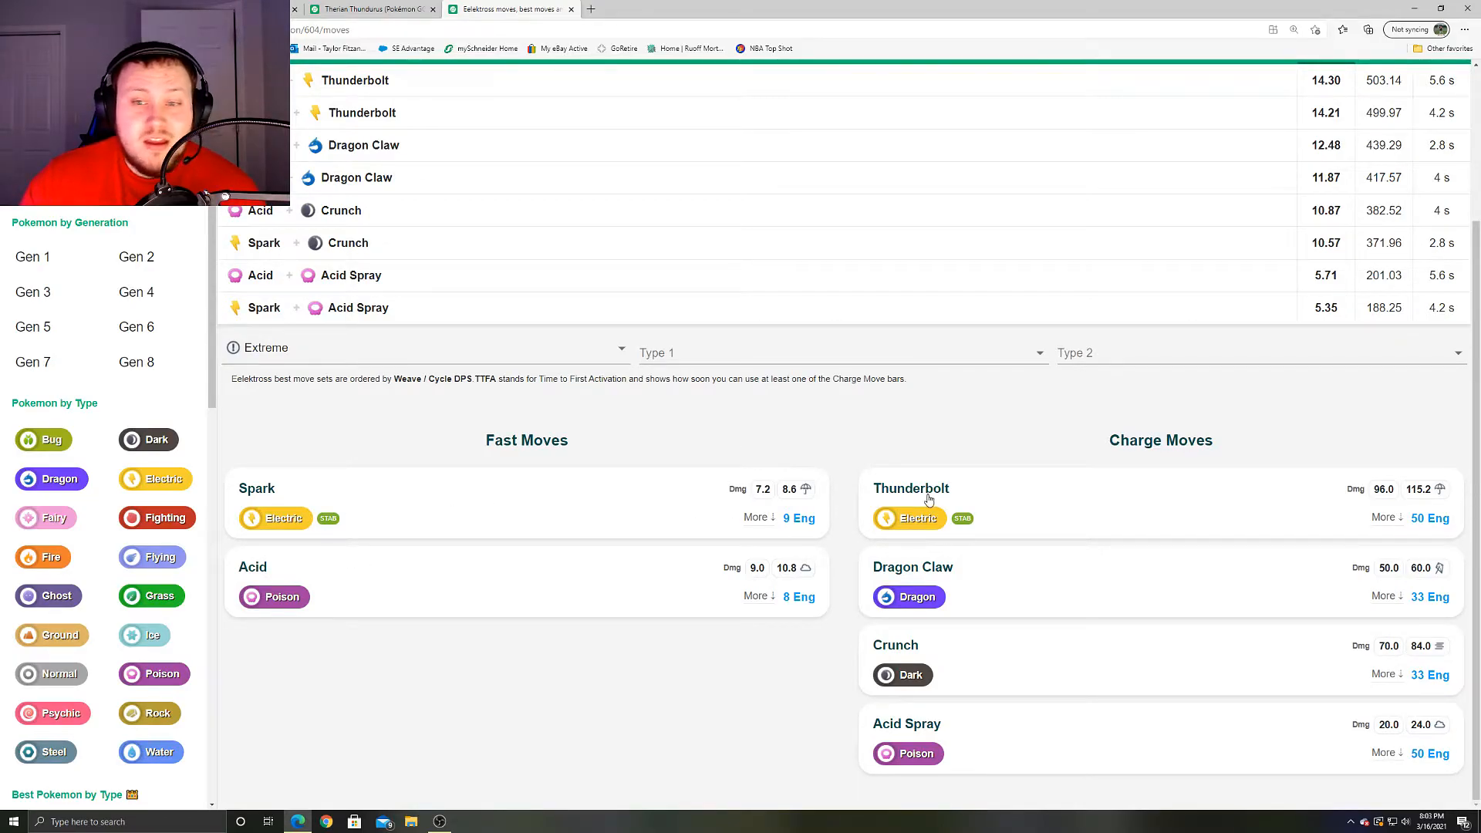
mouse_move(800, 713)
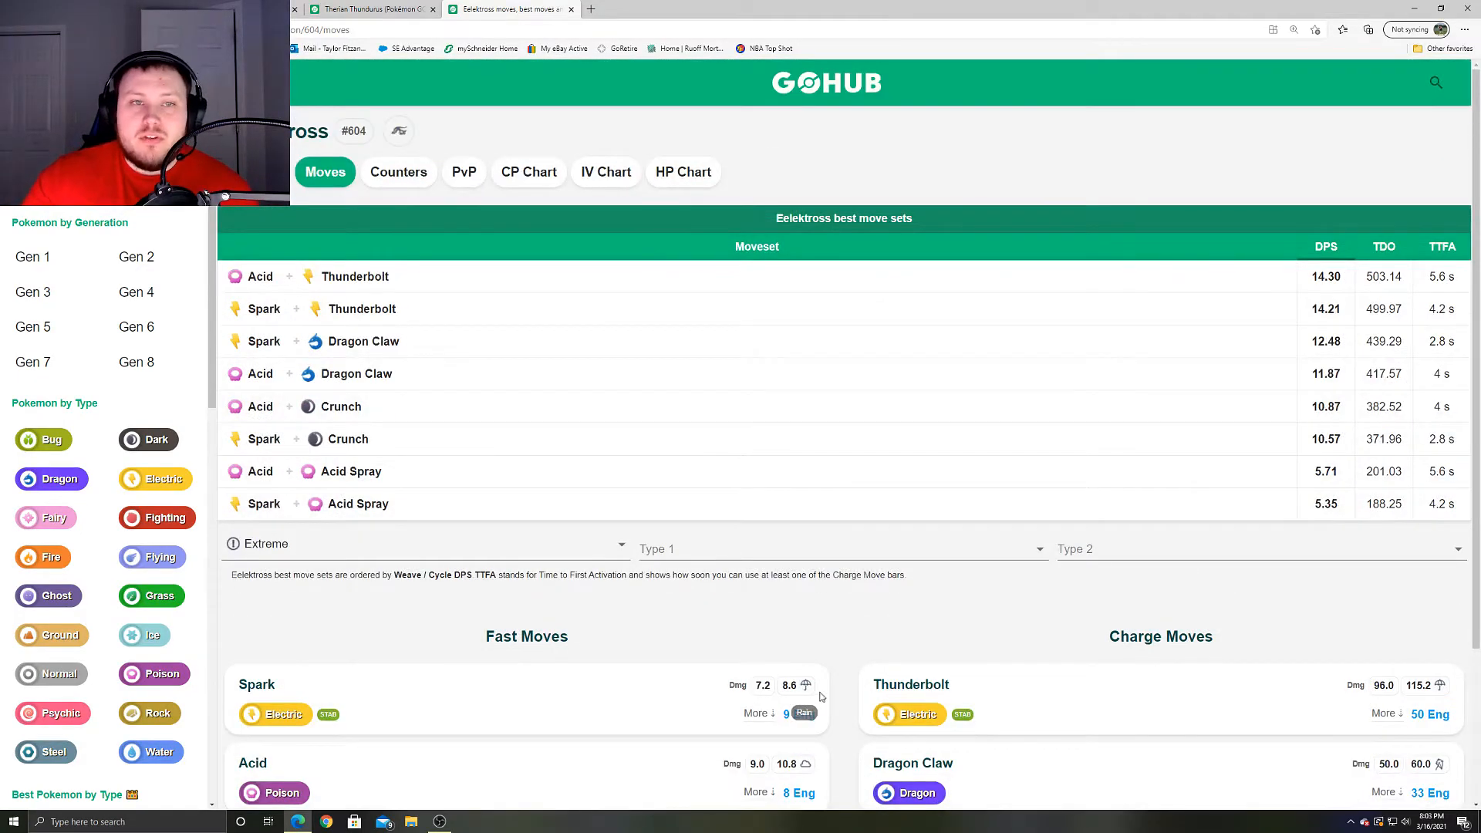
- Scroll down through Eelektross's fast and charge move cards
scroll("down", 3)
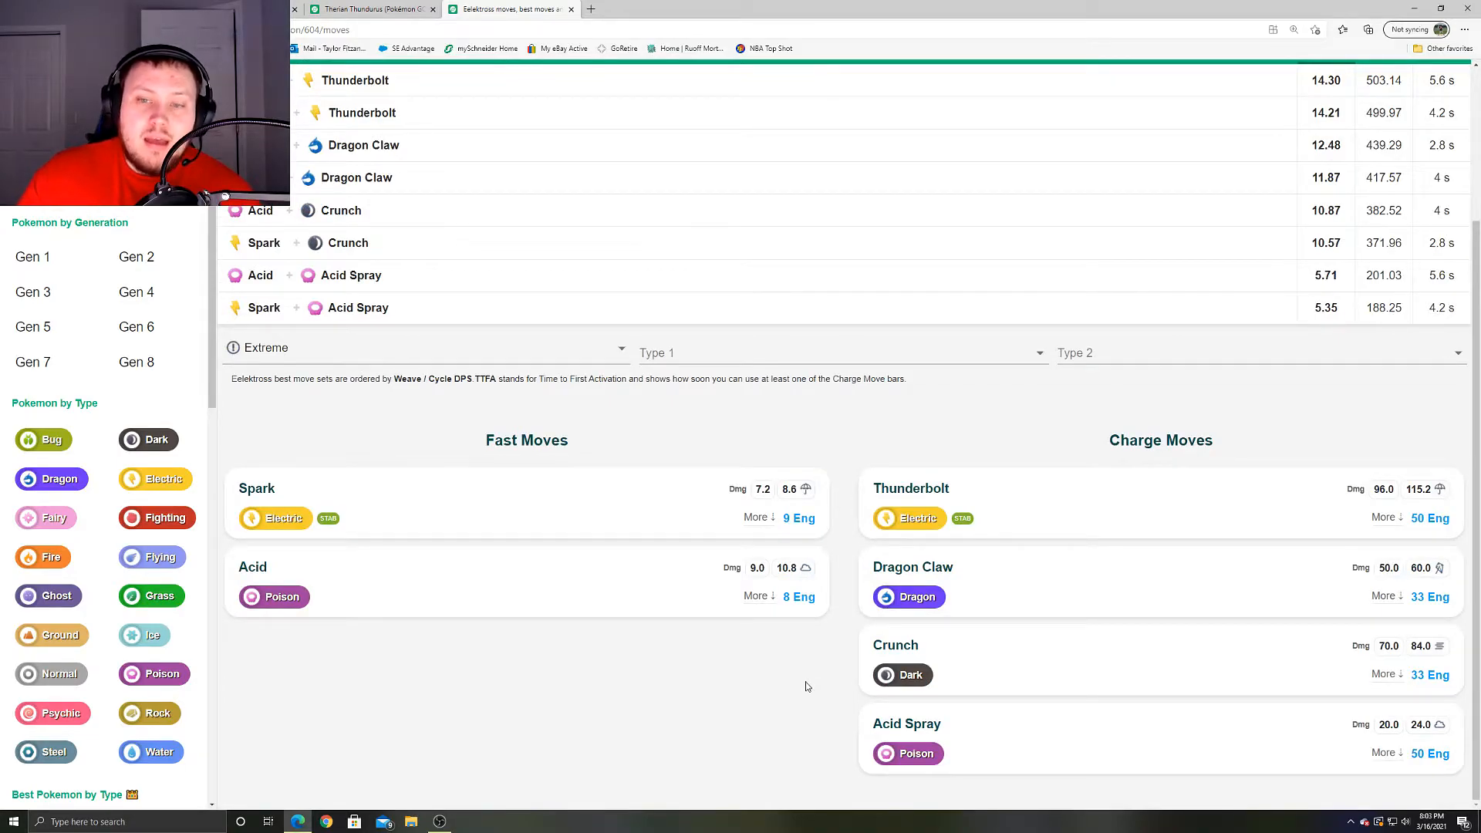
mouse_move(973, 581)
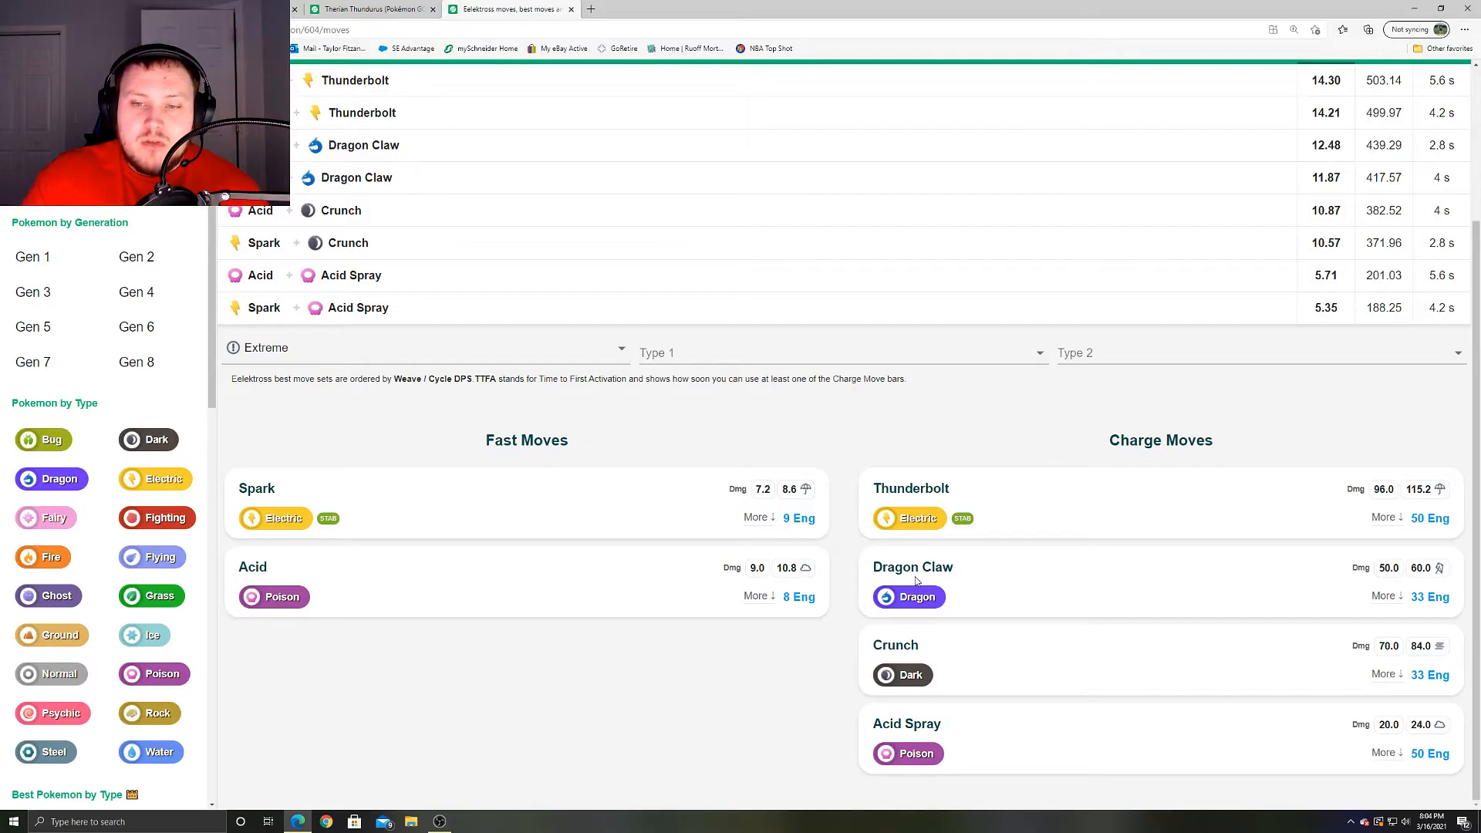
mouse_move(842, 586)
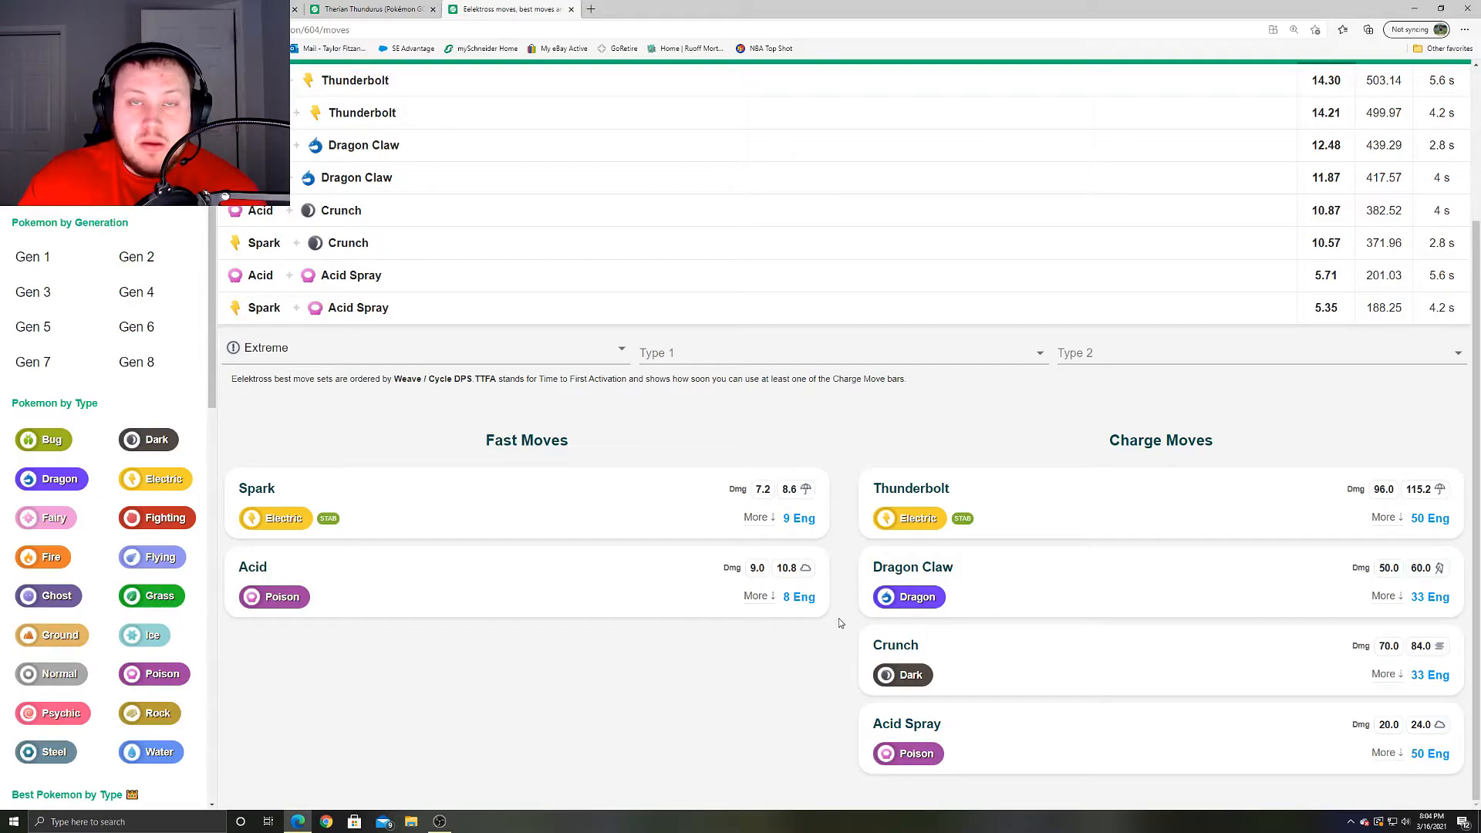
mouse_move(860, 640)
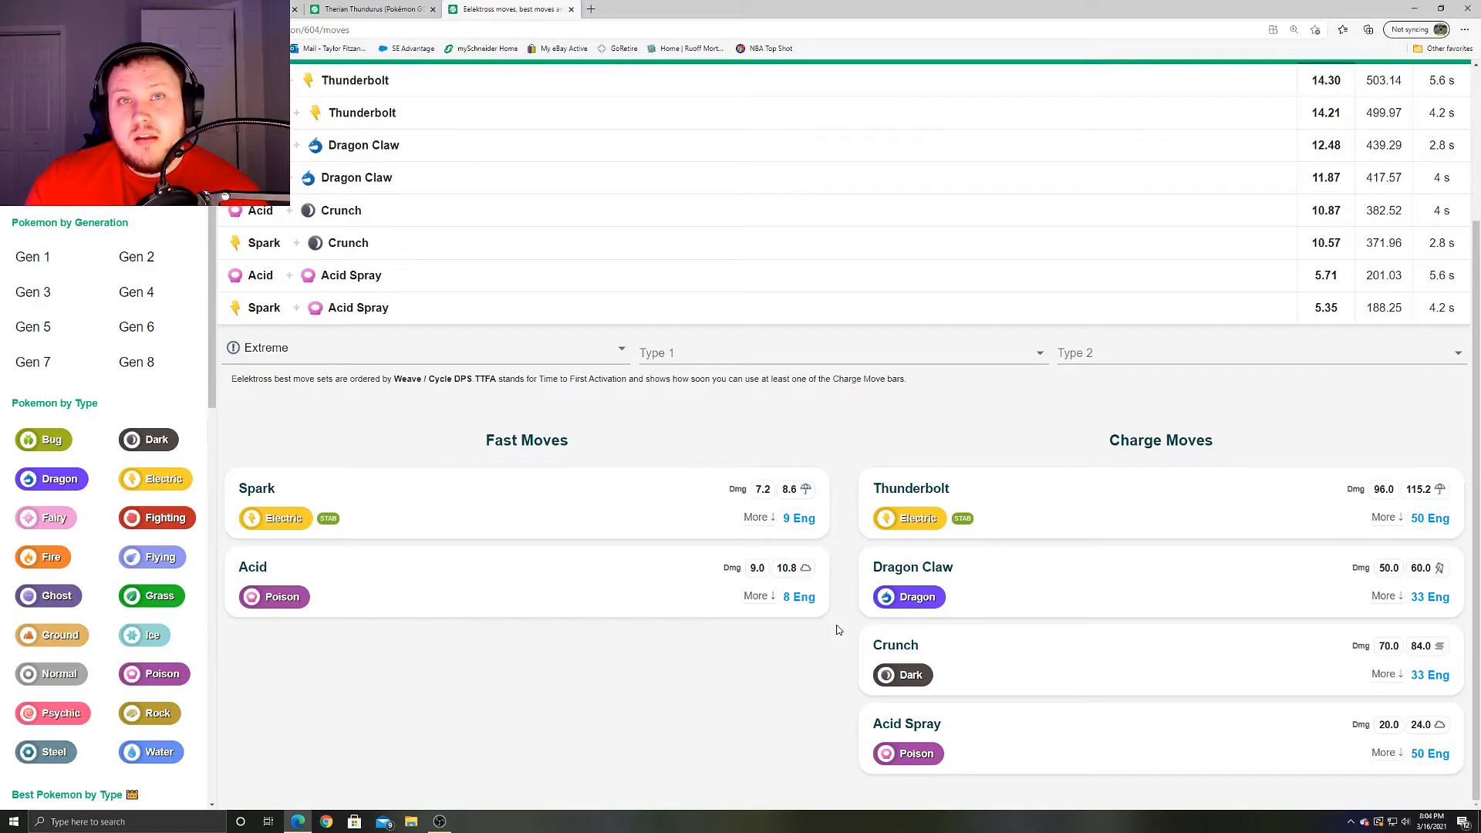
mouse_move(841, 580)
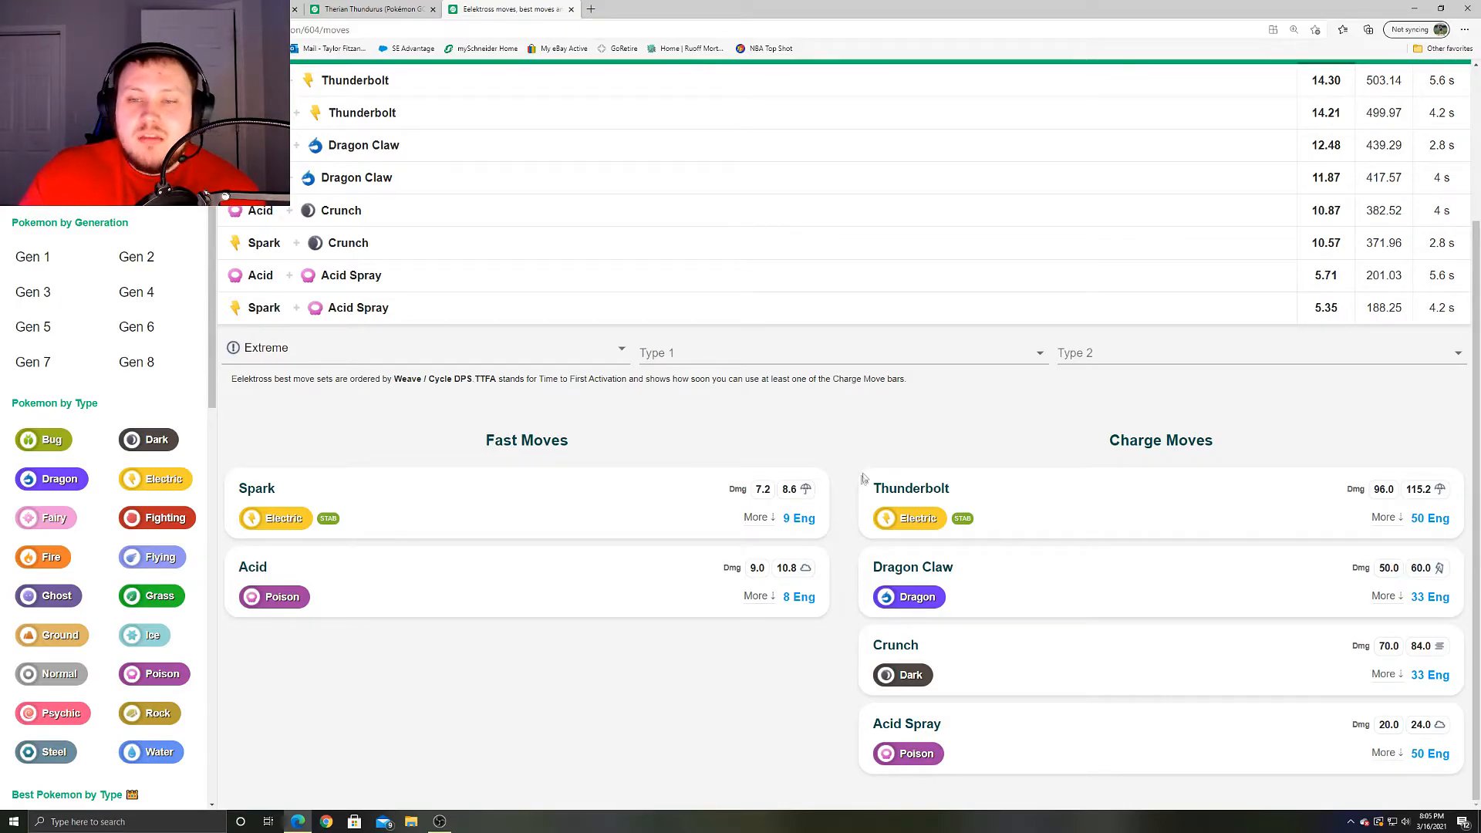
mouse_move(837, 543)
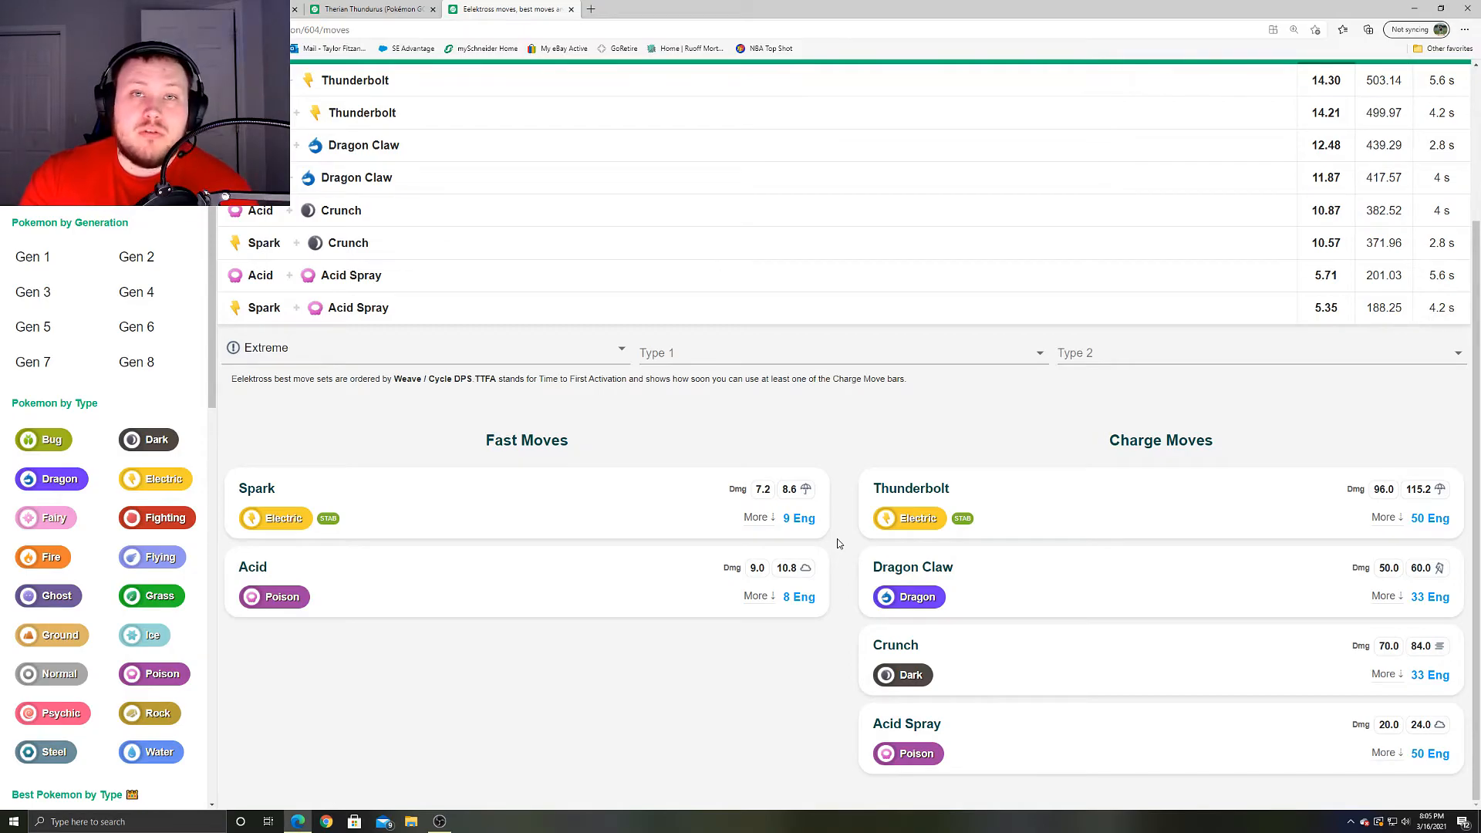
mouse_move(816, 719)
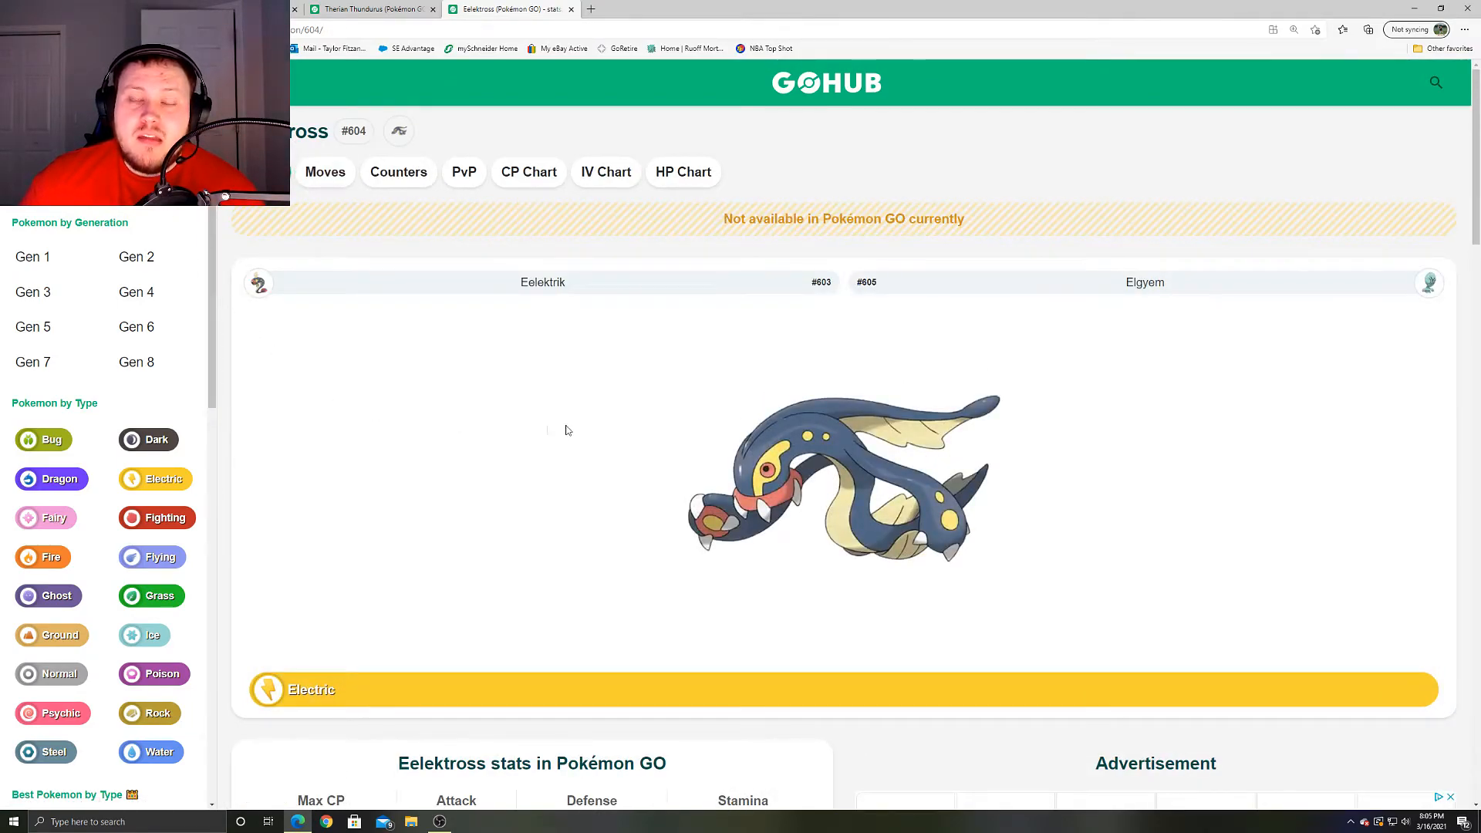
scroll("down", 3)
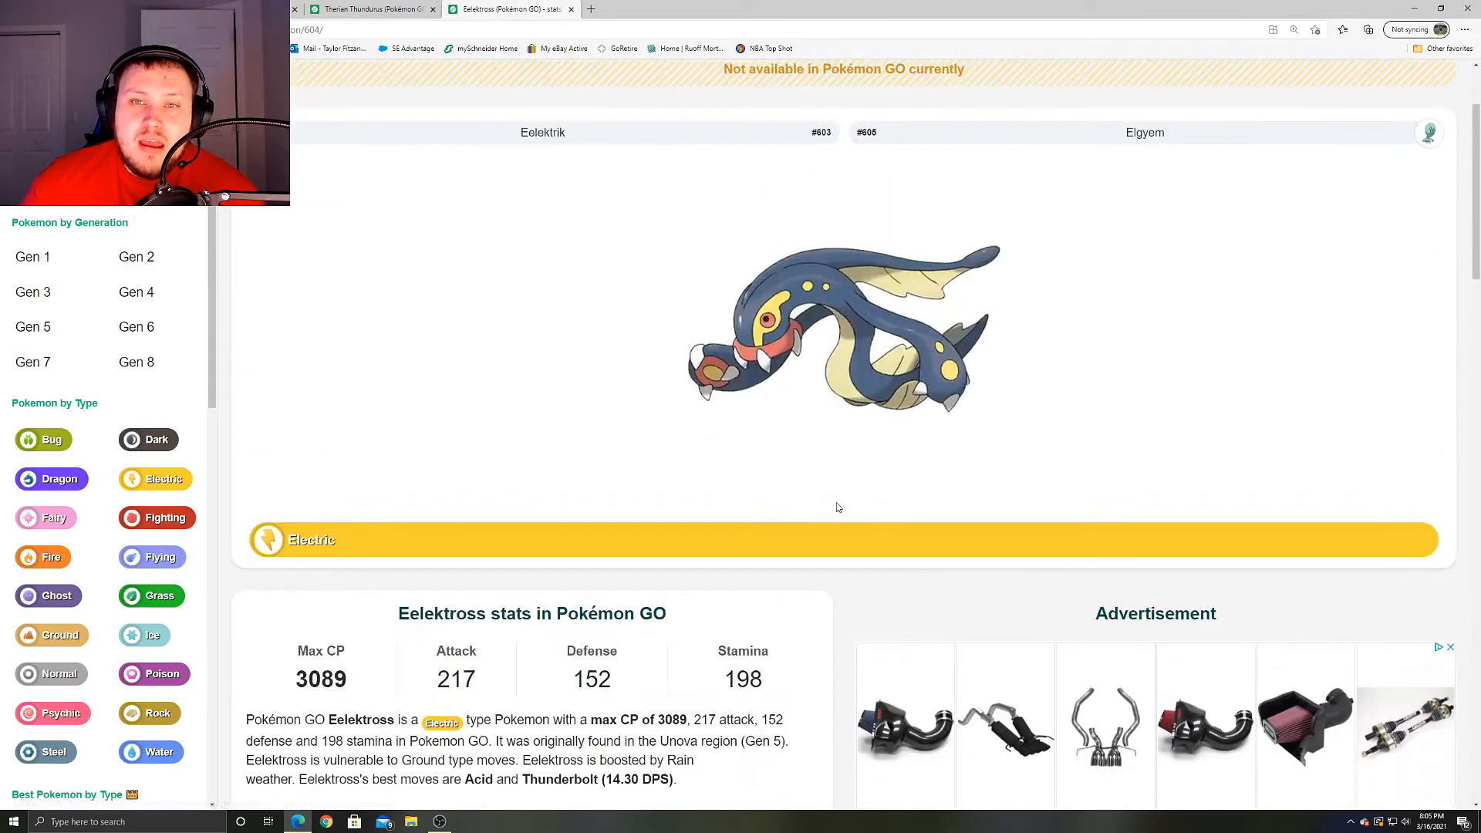
scroll("down", 3)
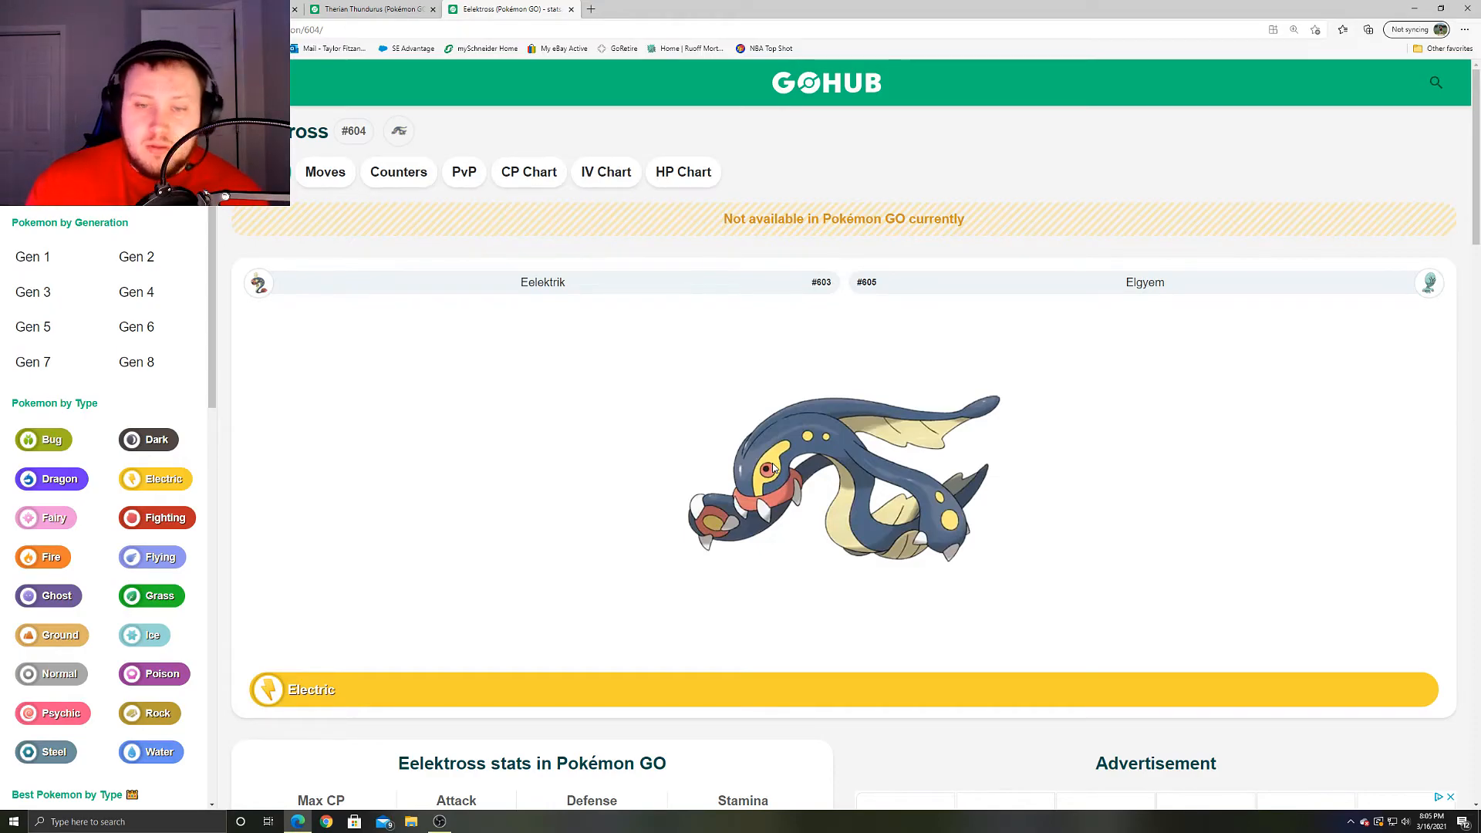
scroll("down", 3)
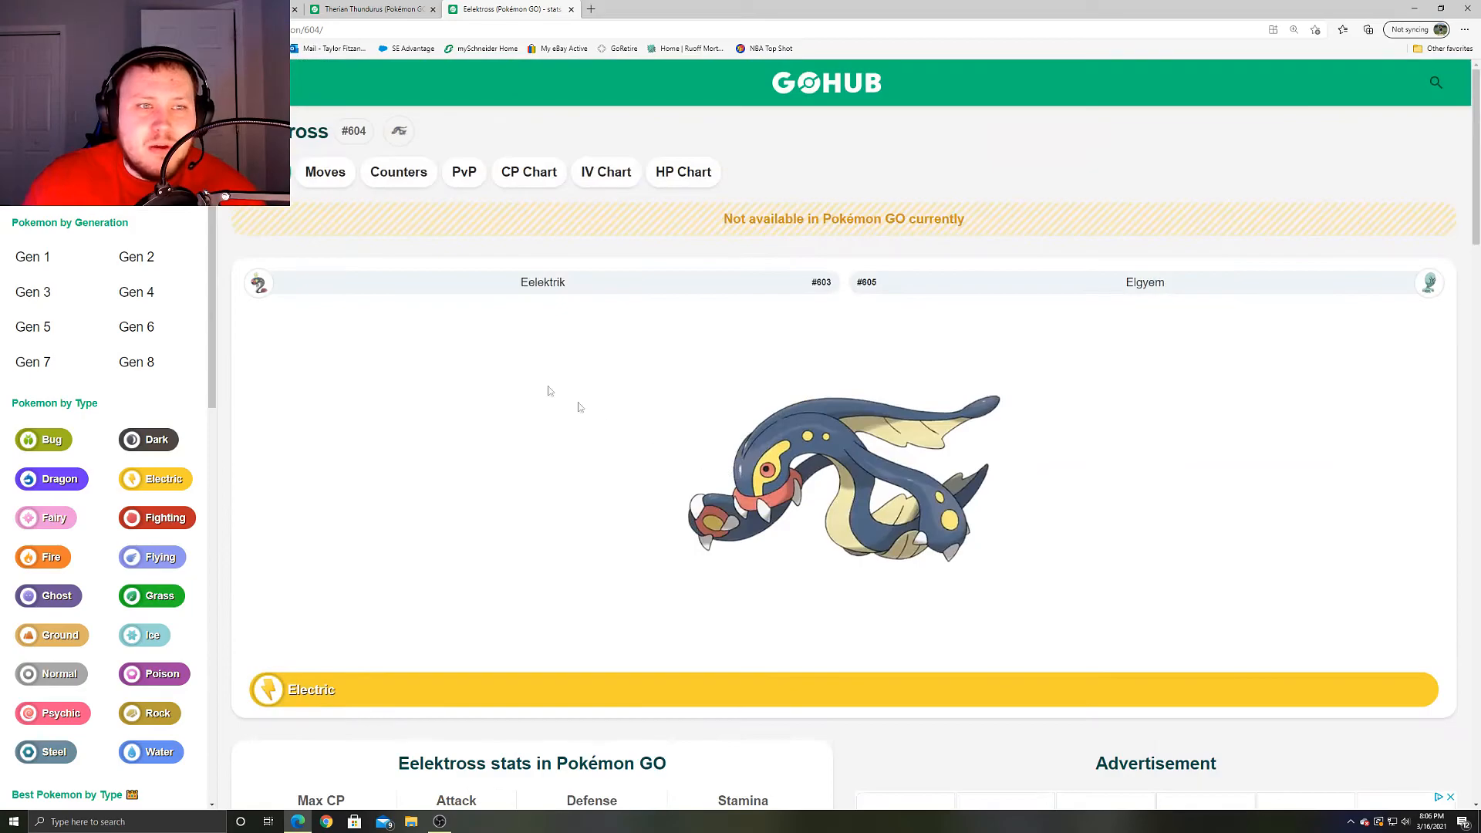
- Open the Eelektrik #603 page and scroll down to its stats and back
left_click(543, 282)
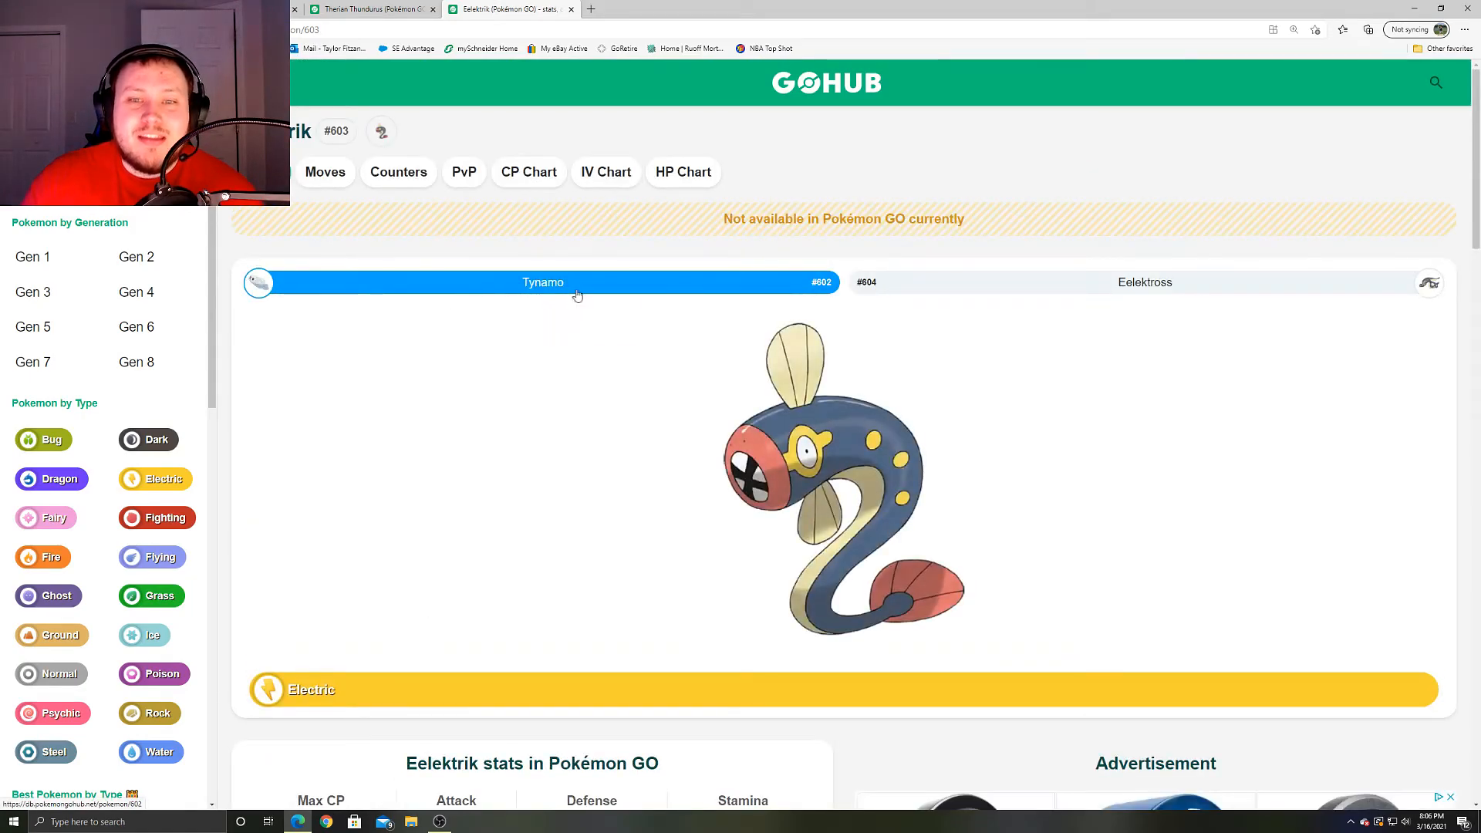
scroll("down", 3)
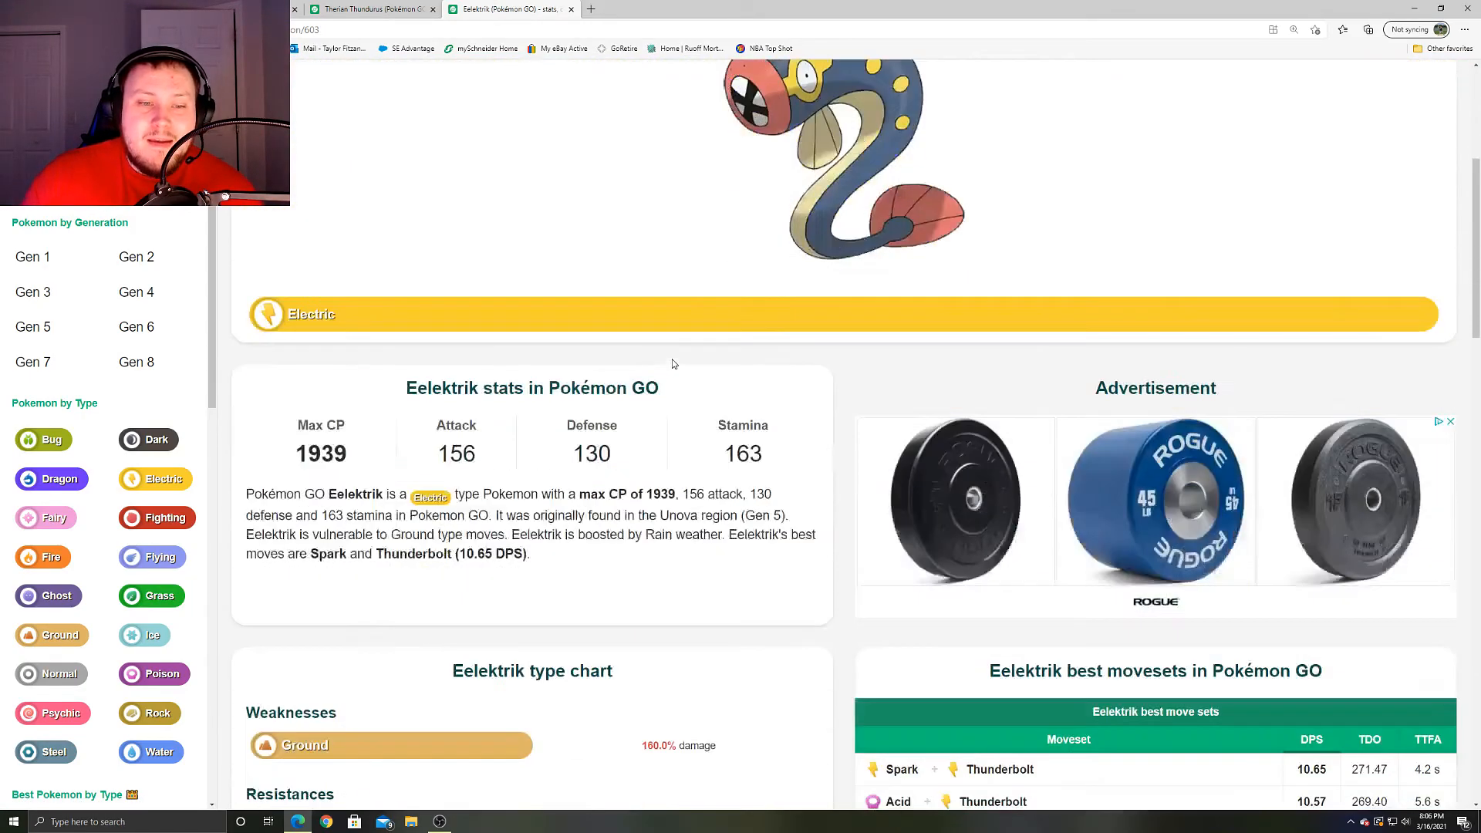
scroll("up", 3)
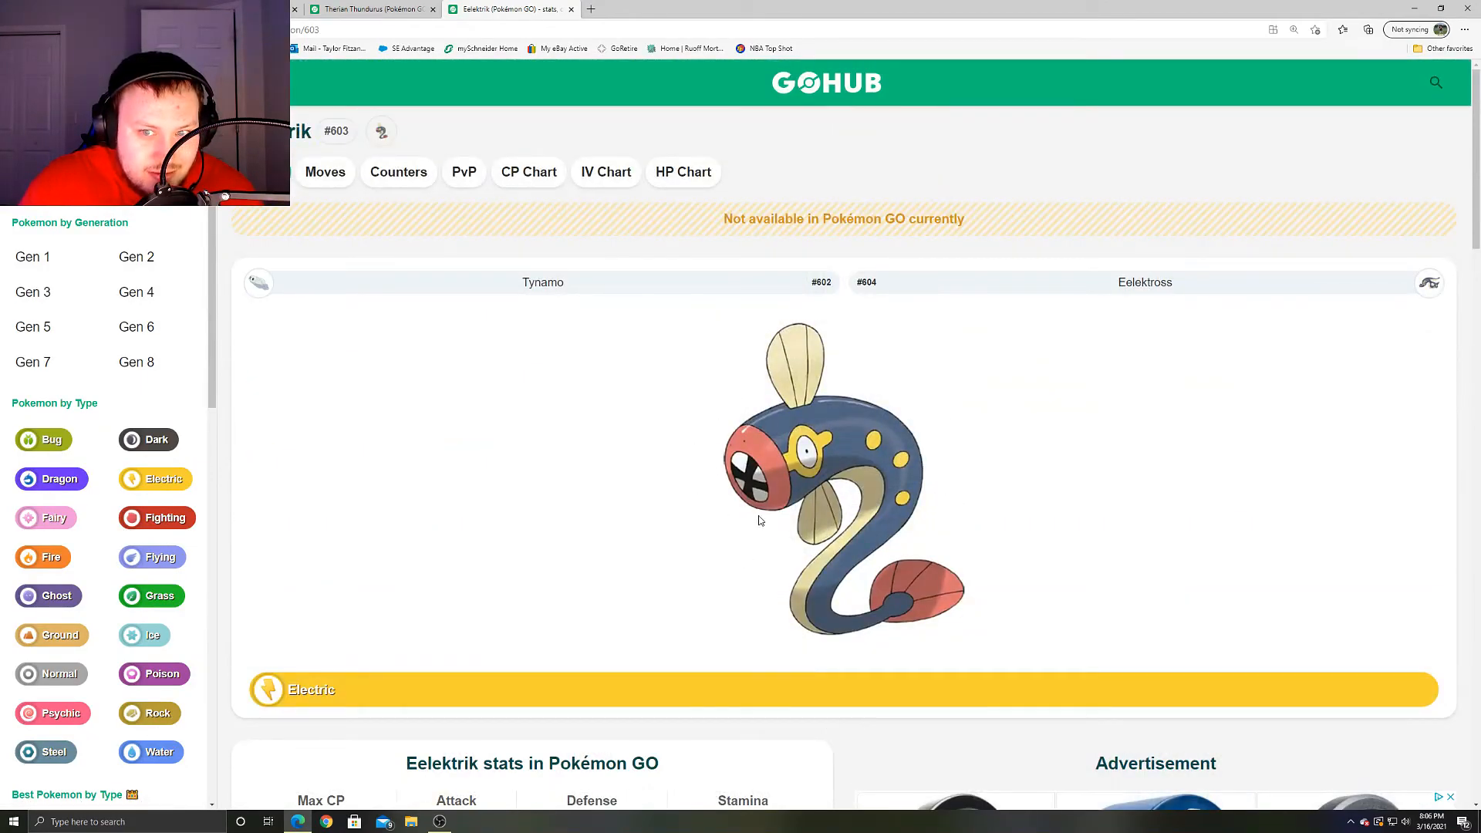
mouse_move(834, 454)
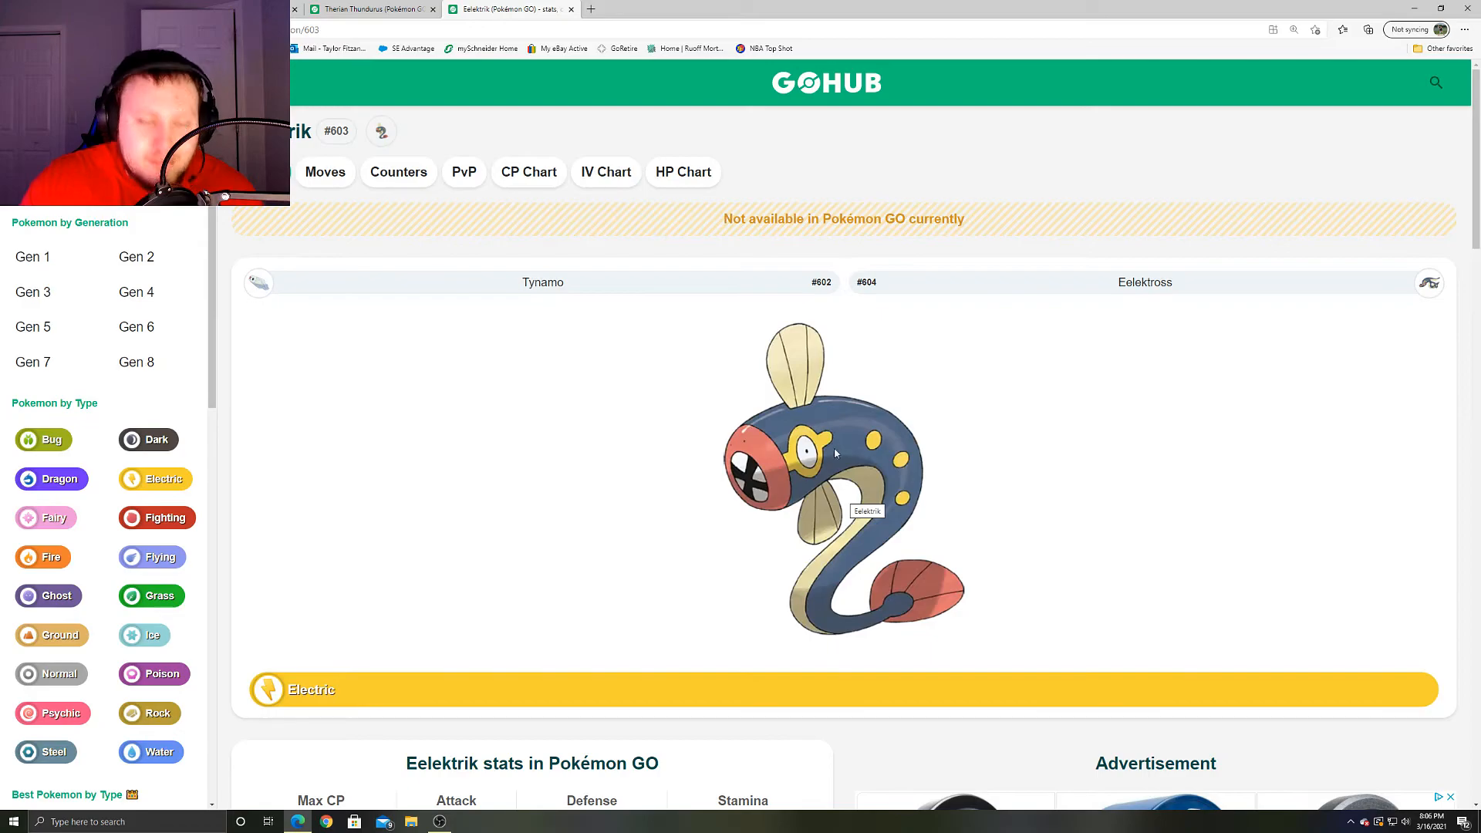